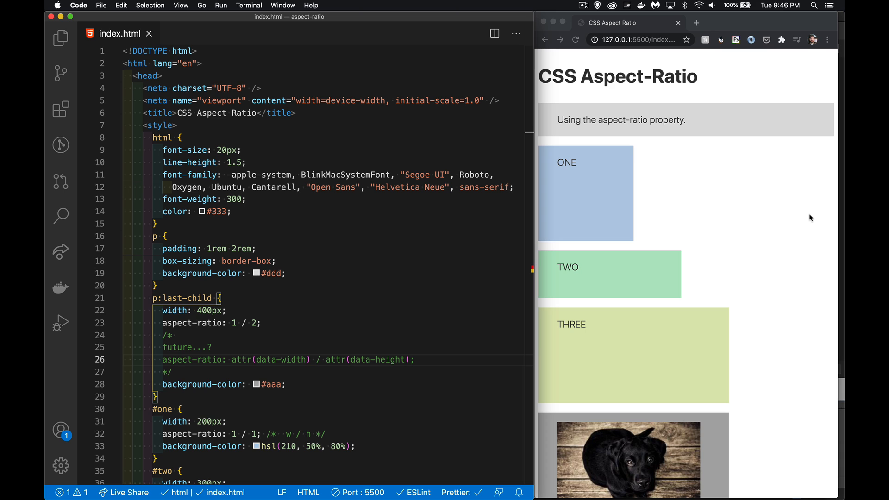
pyautogui.moveTo(769, 220)
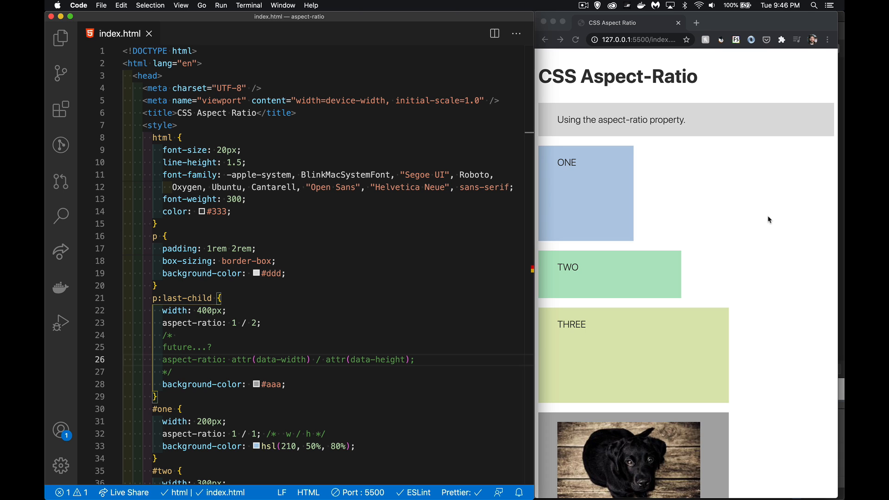
# - Scroll to the #three rule (width 400px, aspect-ratio 4 / 2) and fold the p:last-child block
pyautogui.scroll(-3)
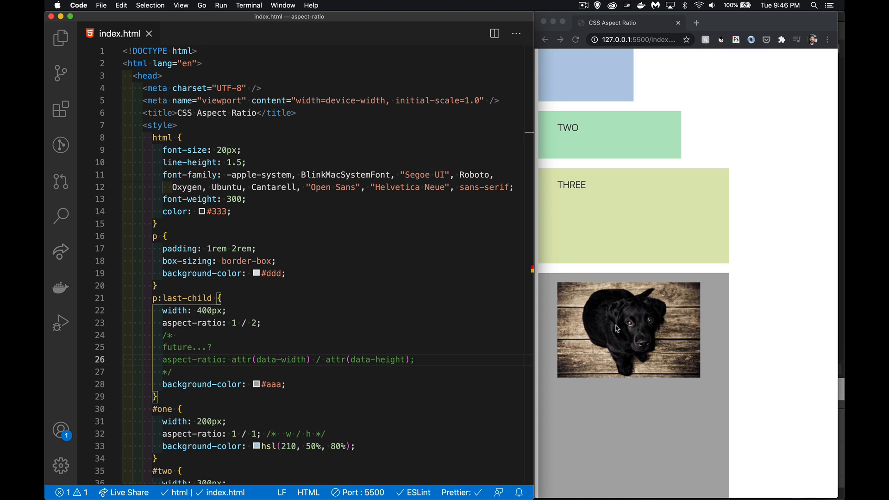
pyautogui.moveTo(563, 285)
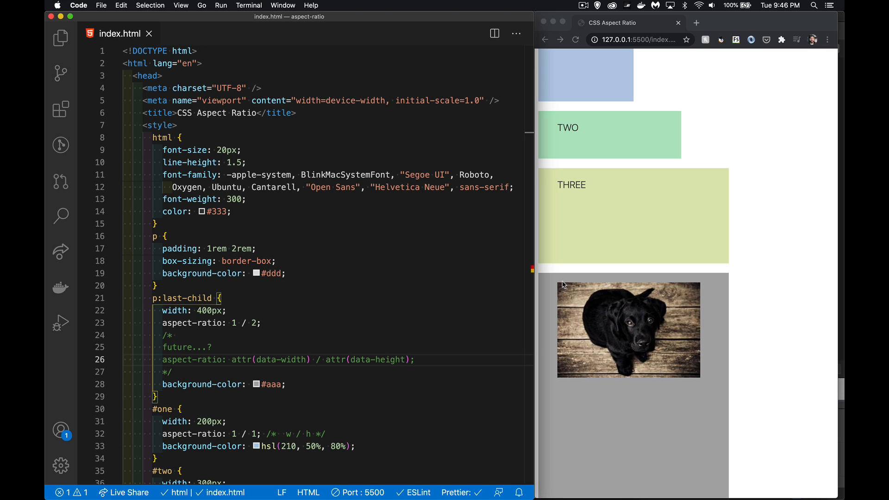
pyautogui.moveTo(562, 289)
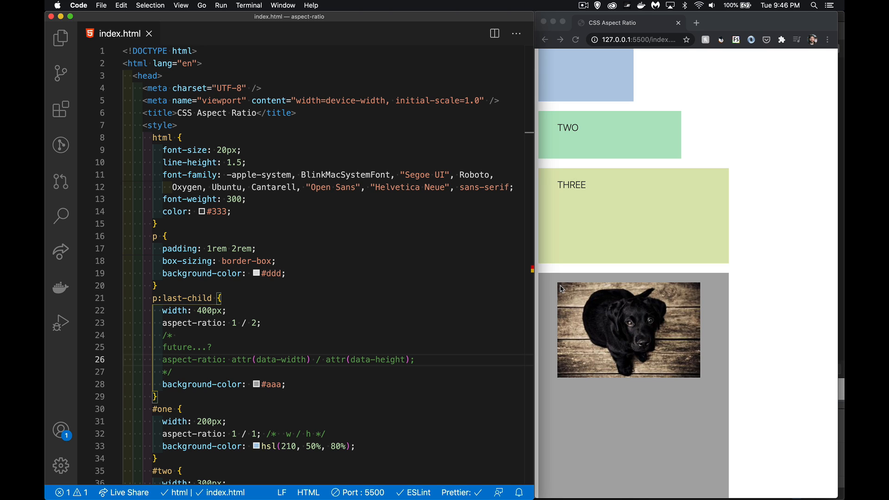
pyautogui.moveTo(594, 410)
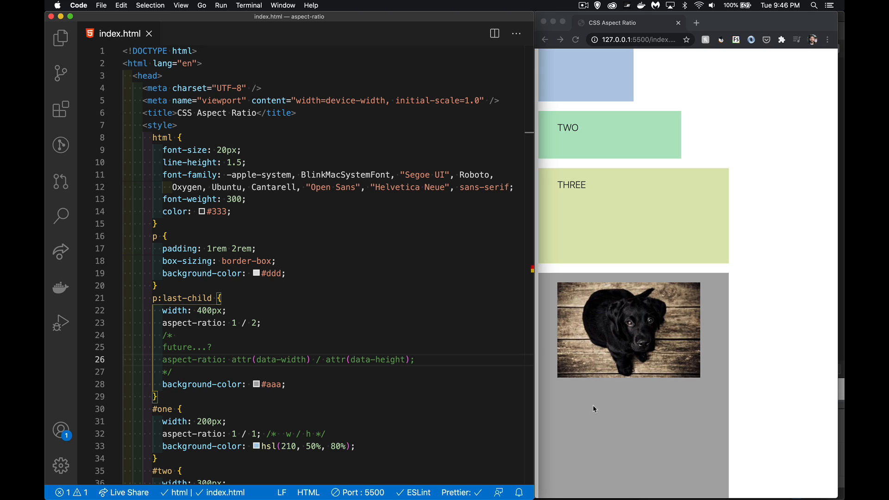
pyautogui.moveTo(598, 410)
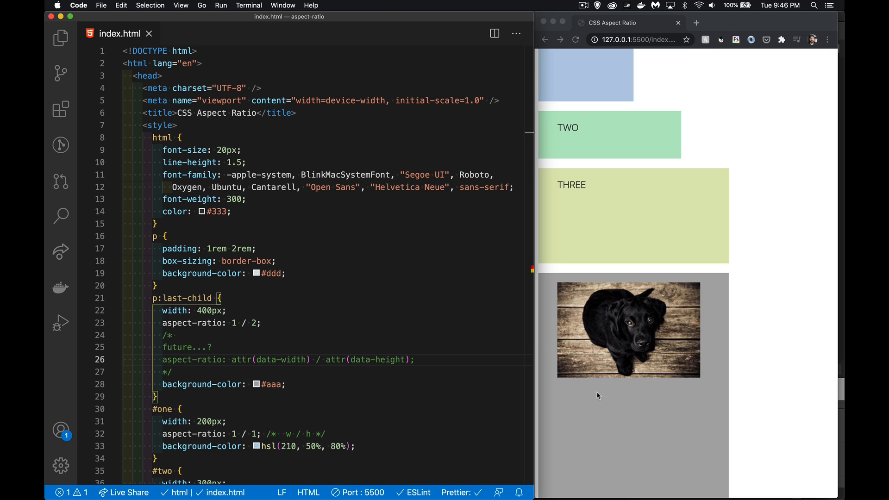
pyautogui.moveTo(612, 356)
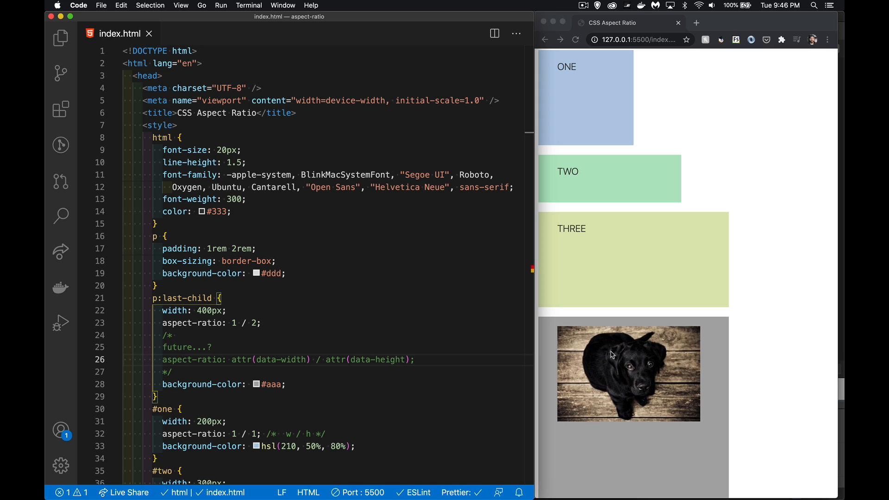
pyautogui.moveTo(581, 336)
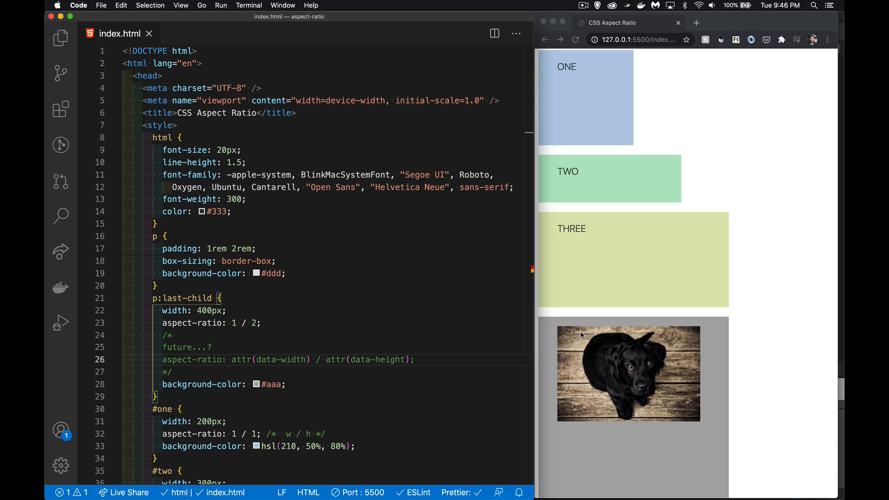
pyautogui.moveTo(698, 343)
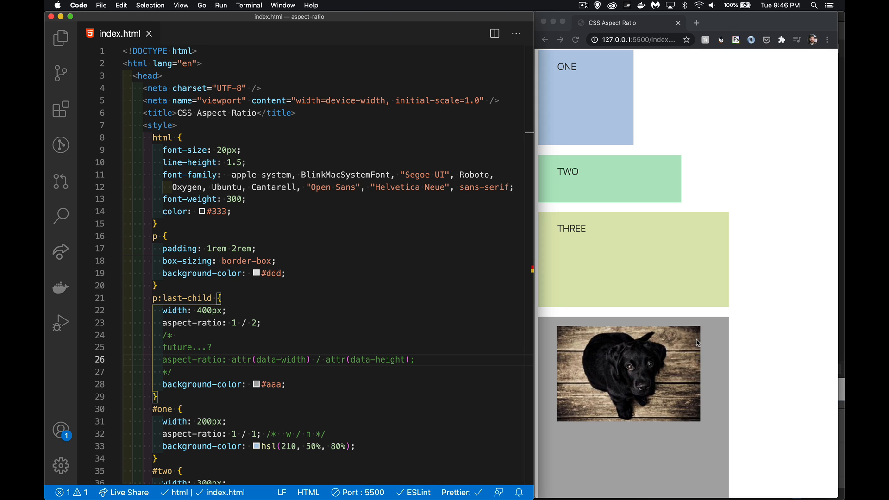
pyautogui.moveTo(704, 423)
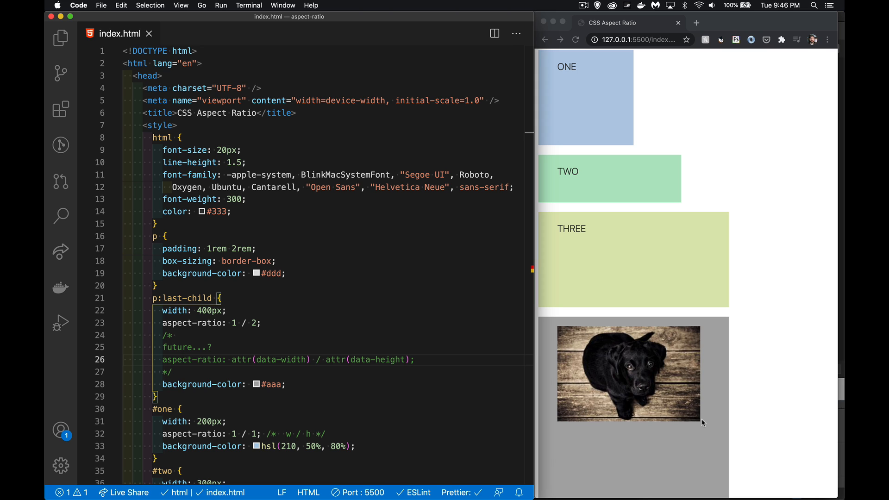
pyautogui.moveTo(578, 356)
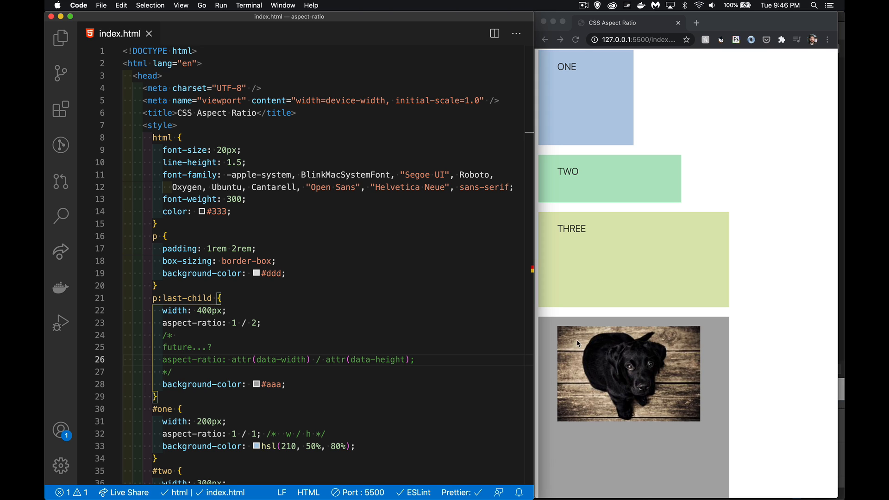
pyautogui.moveTo(696, 423)
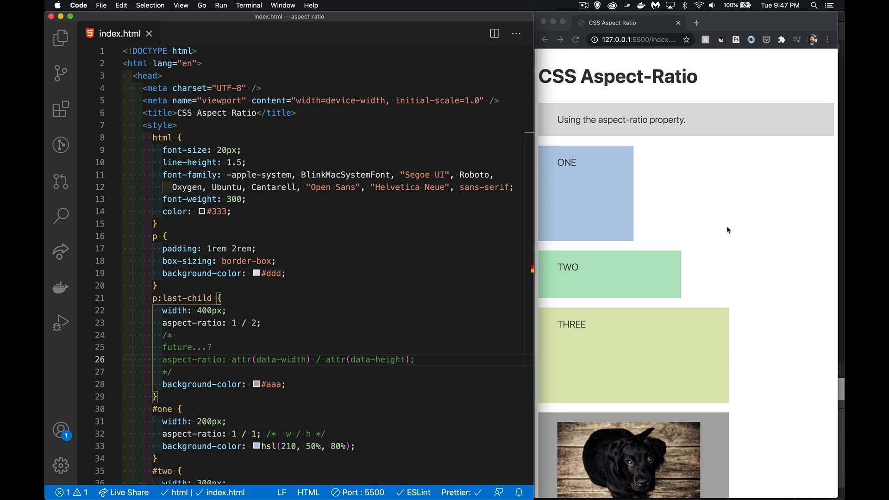
pyautogui.moveTo(613, 441)
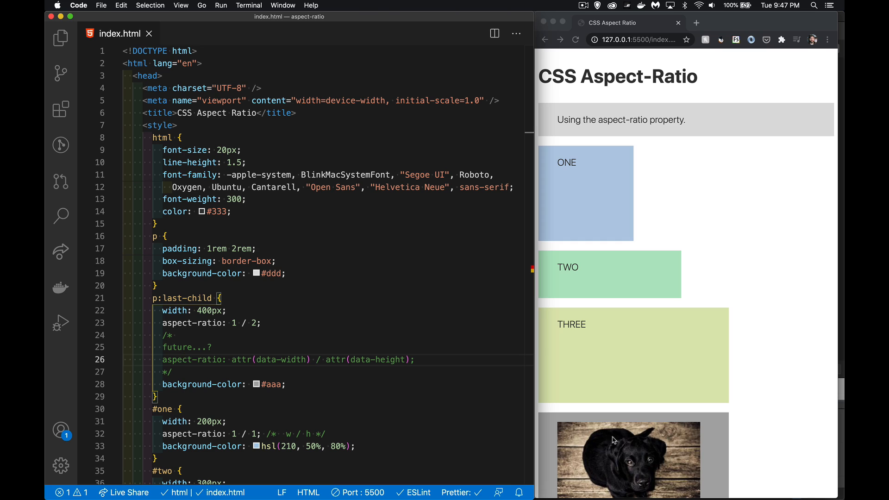
pyautogui.moveTo(739, 256)
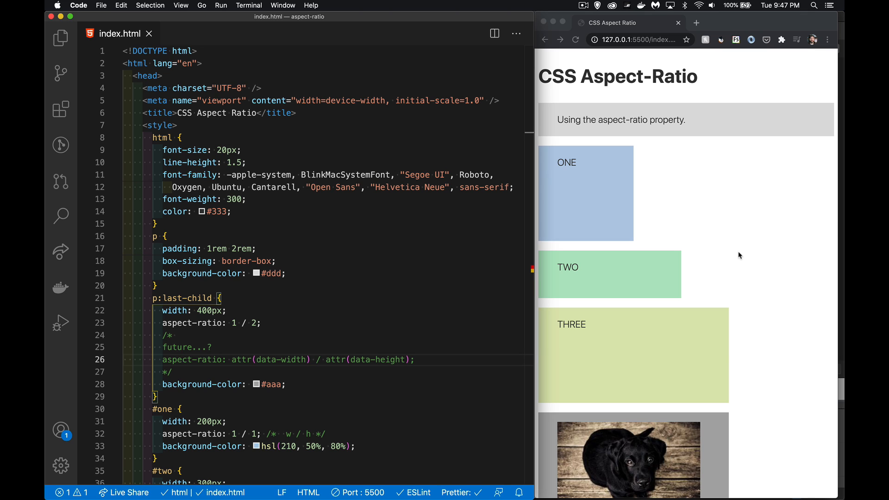
pyautogui.moveTo(616, 269)
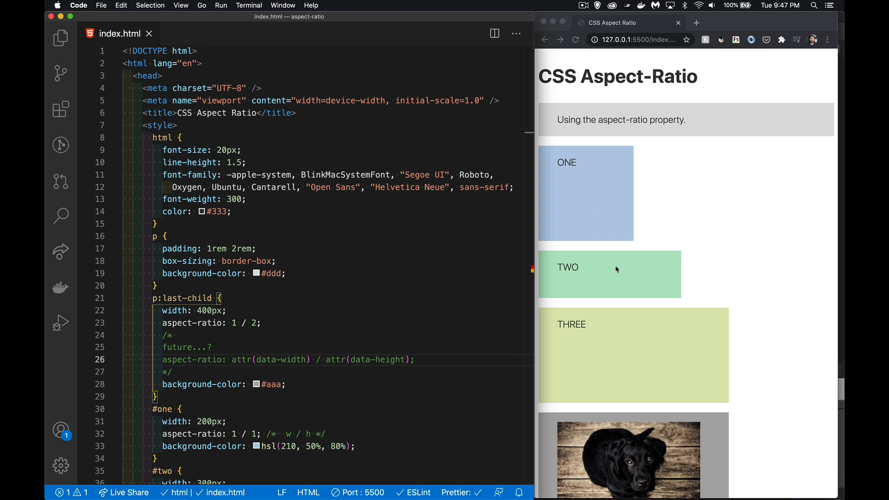
pyautogui.moveTo(605, 171)
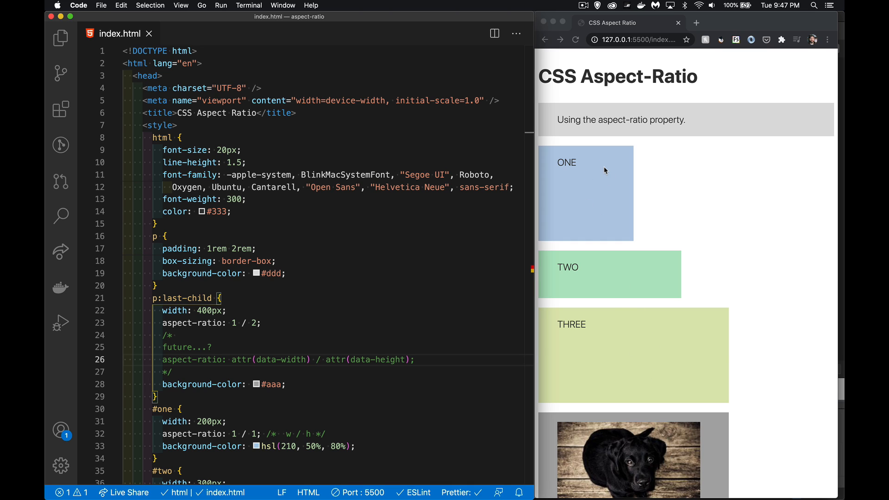
pyautogui.moveTo(618, 372)
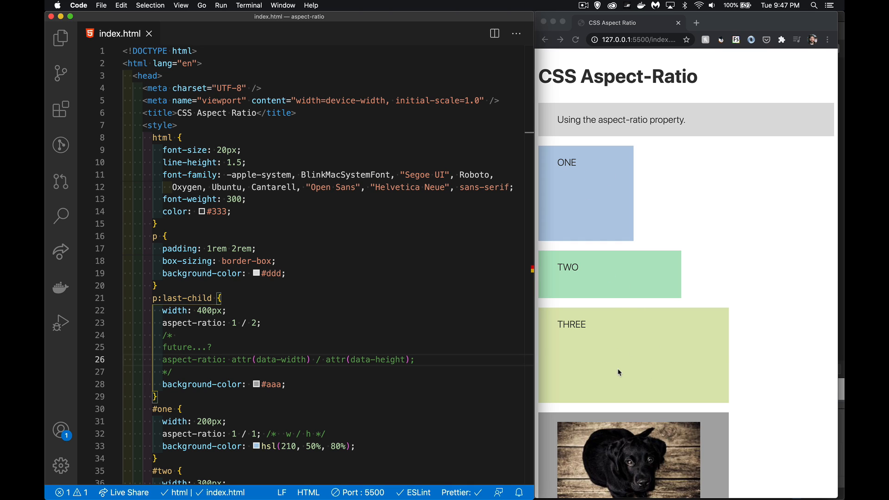
pyautogui.click(257, 248)
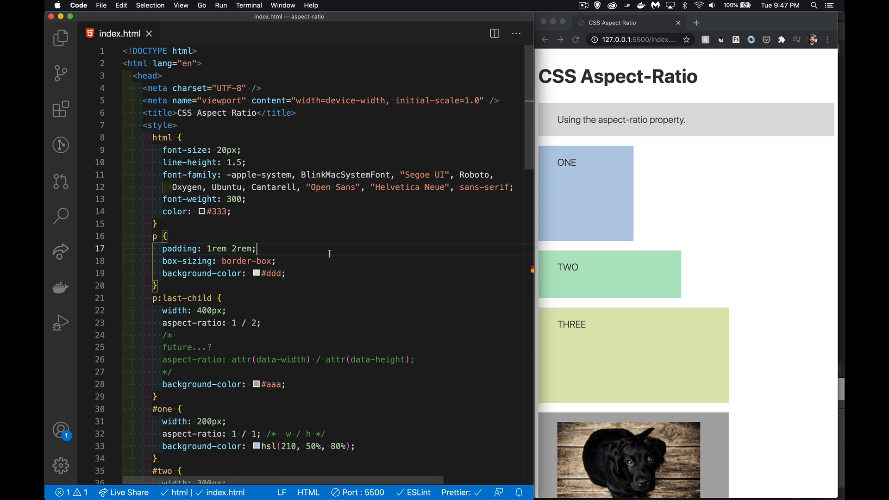
pyautogui.scroll(-3)
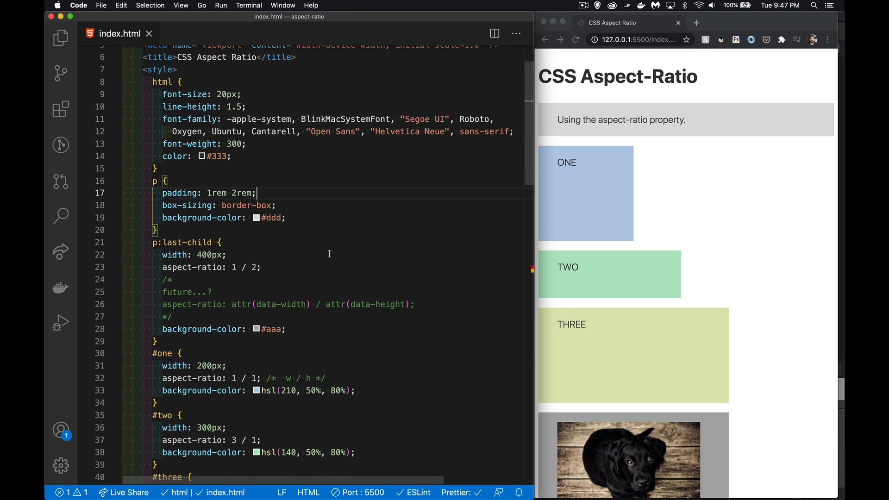
pyautogui.moveTo(311, 216)
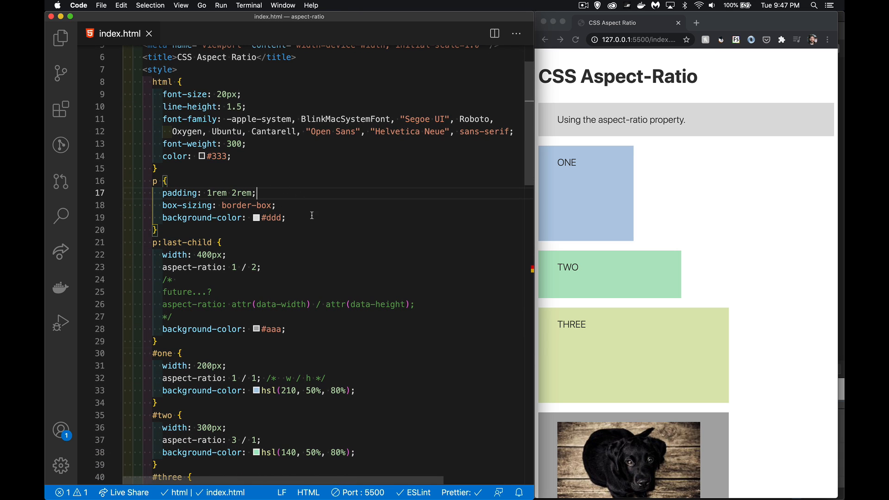
pyautogui.scroll(-3)
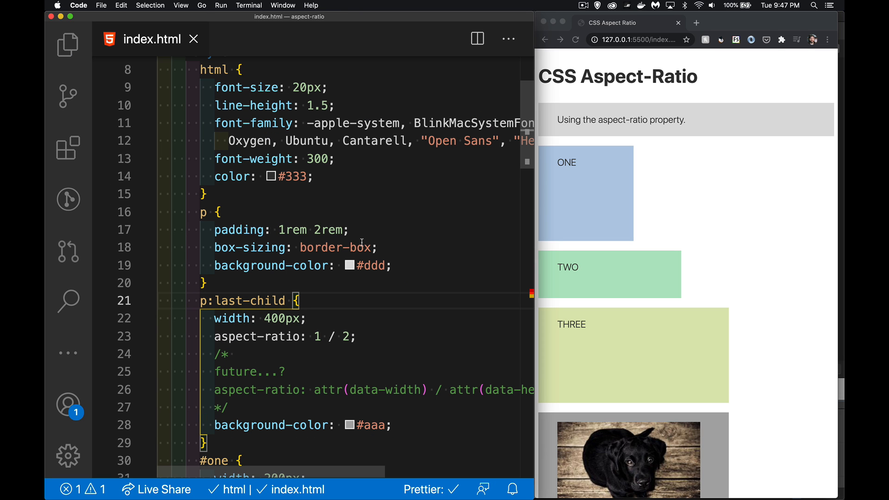
pyautogui.moveTo(424, 278)
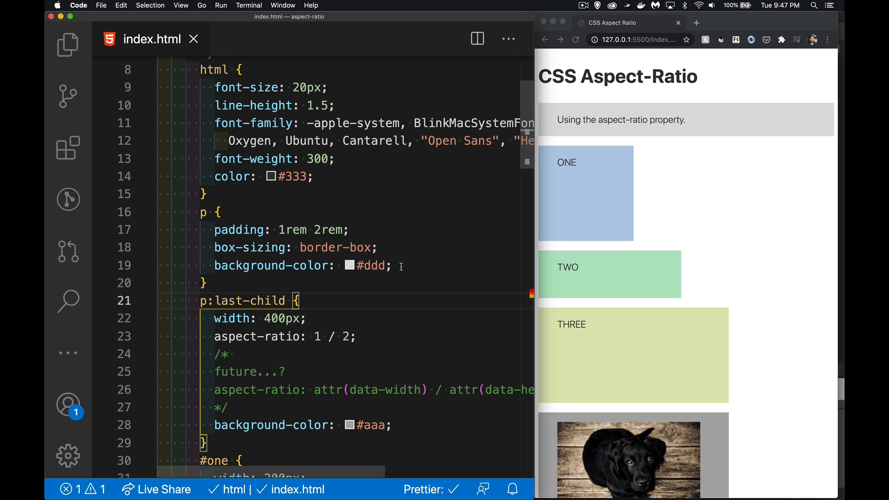
pyautogui.scroll(-3)
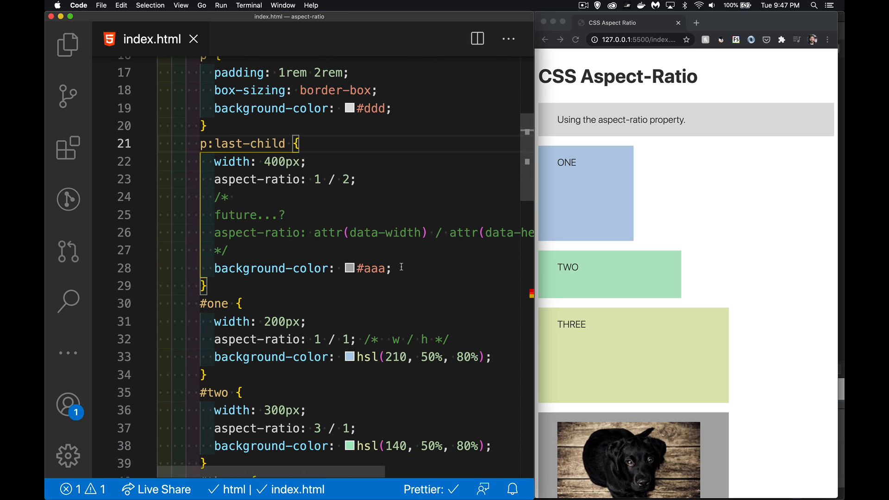
pyautogui.click(146, 143)
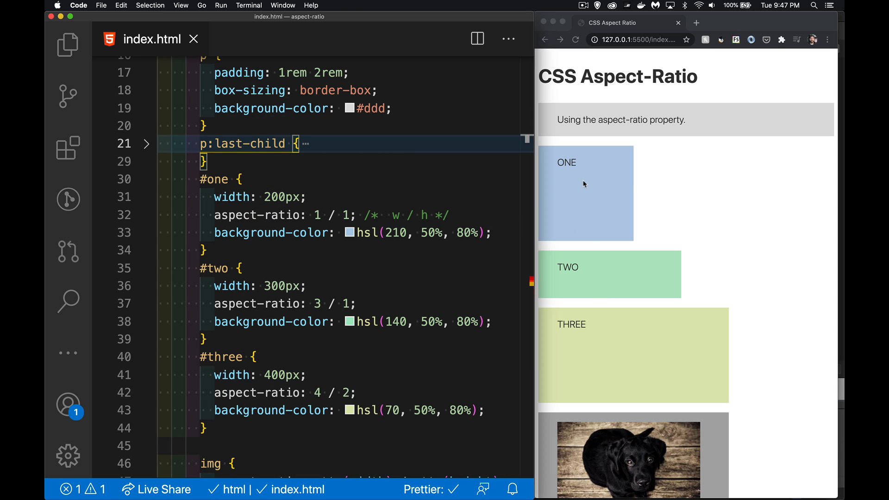
pyautogui.moveTo(589, 186)
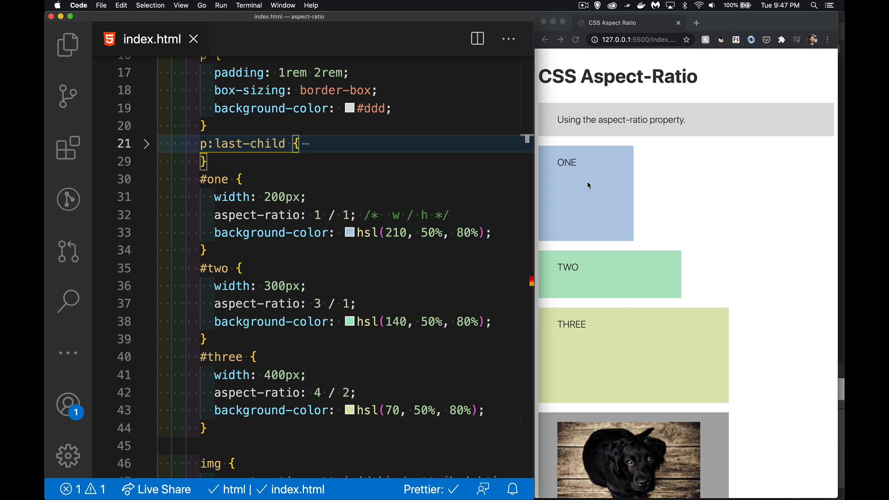
pyautogui.moveTo(631, 316)
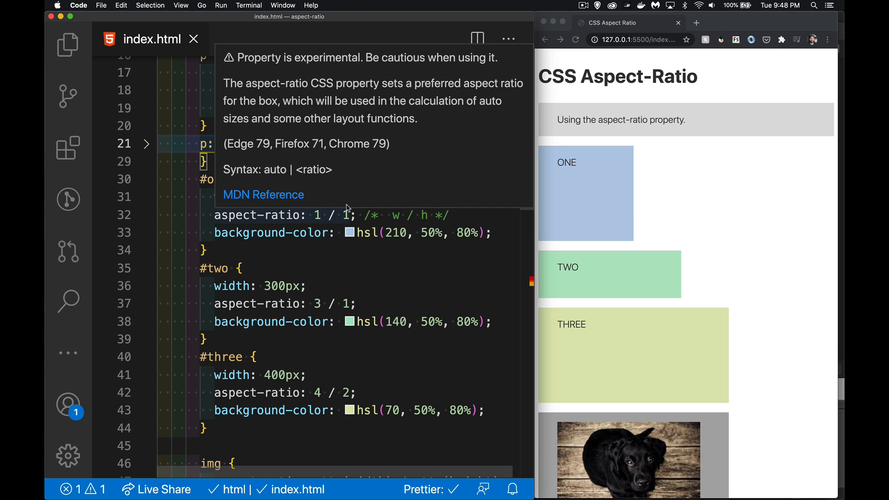
pyautogui.moveTo(352, 283)
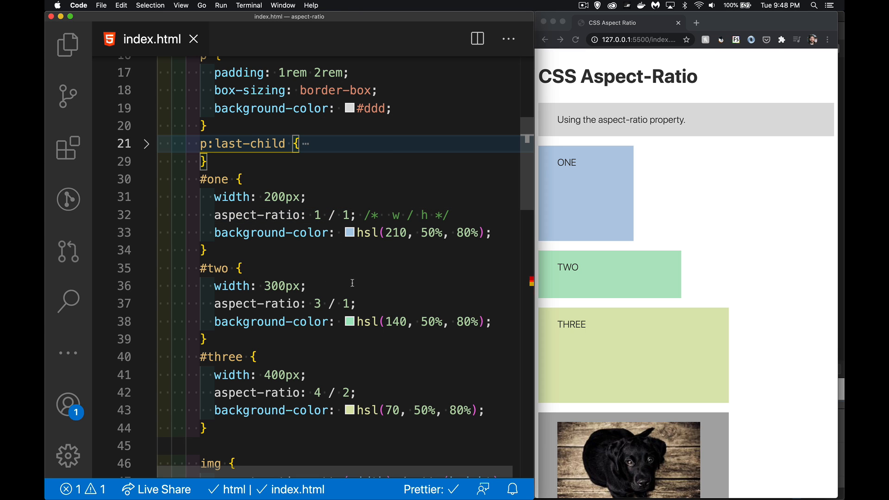
pyautogui.moveTo(367, 376)
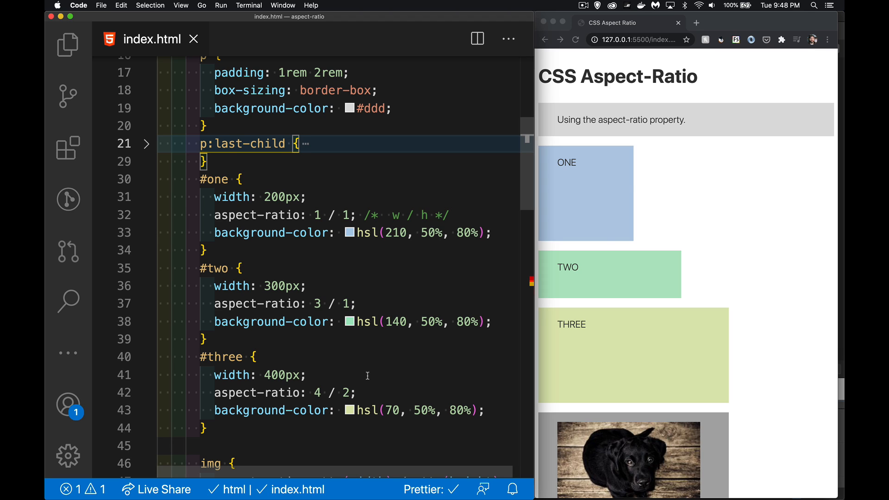
pyautogui.moveTo(545, 160)
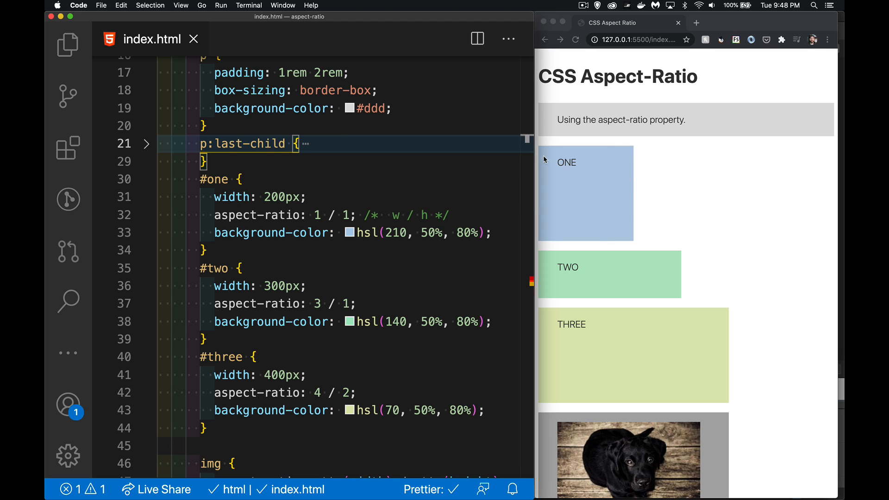
pyautogui.moveTo(626, 154)
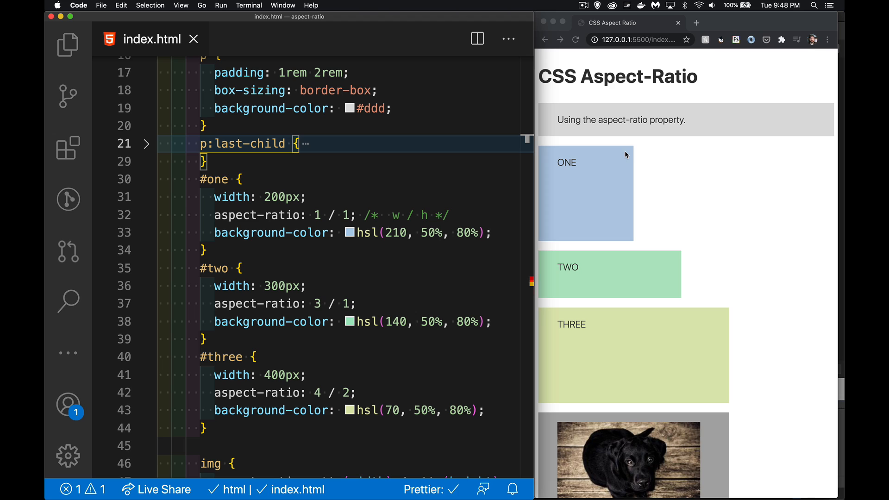
pyautogui.moveTo(624, 239)
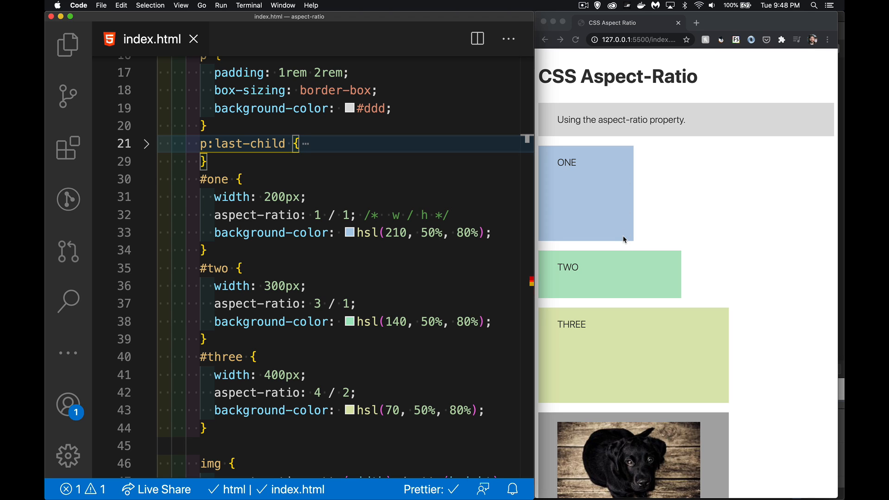
pyautogui.moveTo(616, 291)
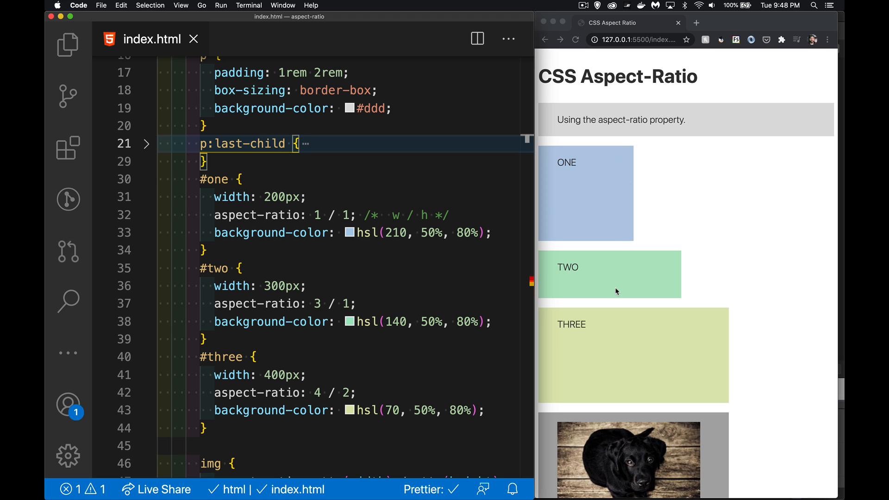
pyautogui.moveTo(613, 280)
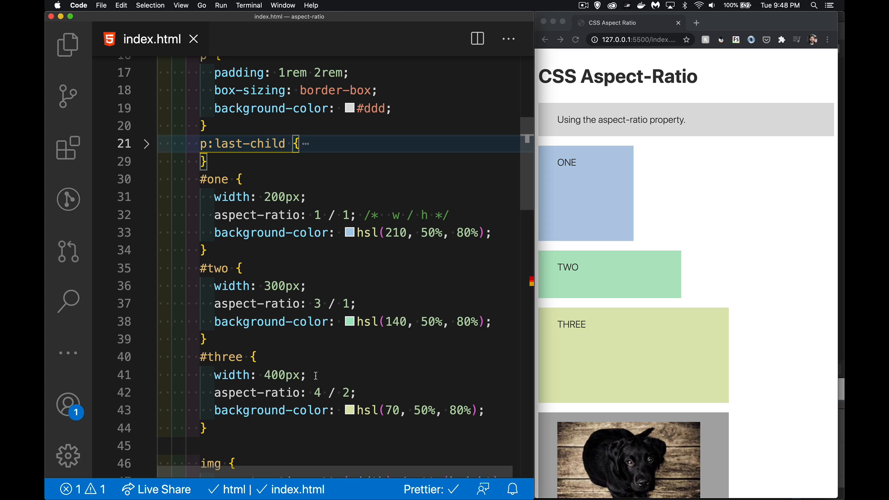
pyautogui.moveTo(352, 380)
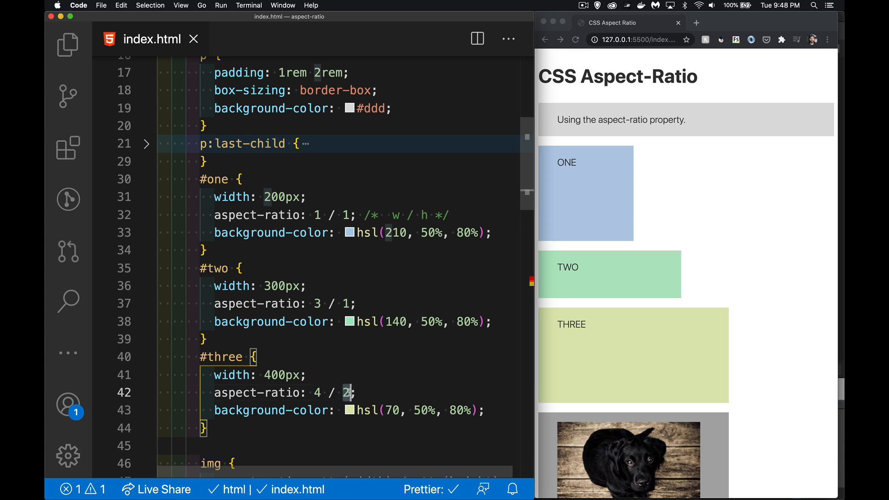
# - Try #three's aspect-ratio as 4 / 4, then change it to 4 / 1
pyautogui.write('4')
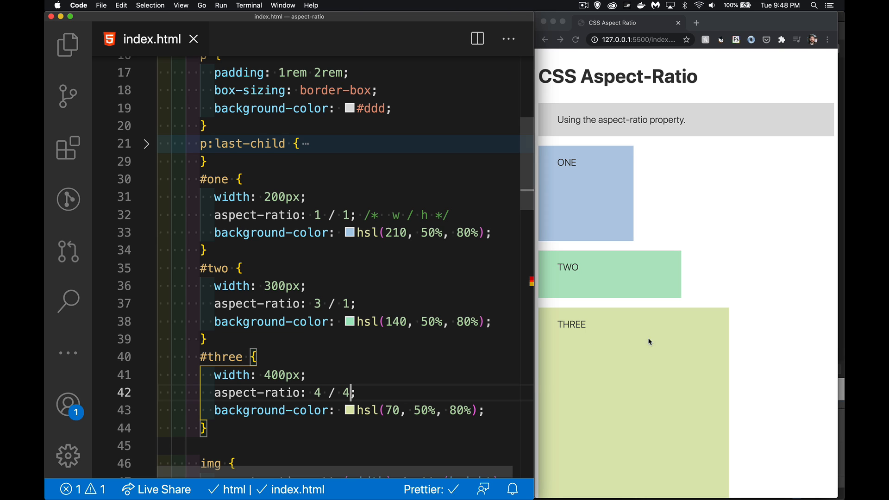
pyautogui.scroll(-3)
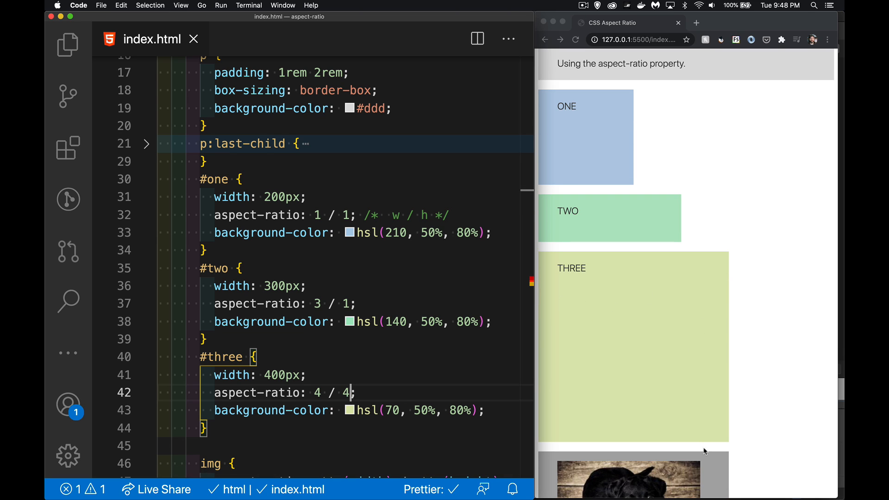
pyautogui.write('1')
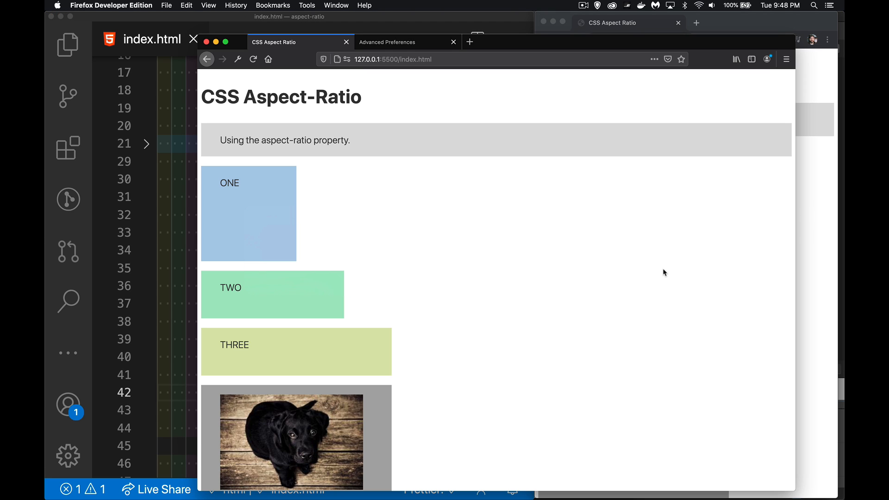
# - Inspect the demo page in Firefox and switch to about:config filtered to layout.css
pyautogui.rightClick(663, 272)
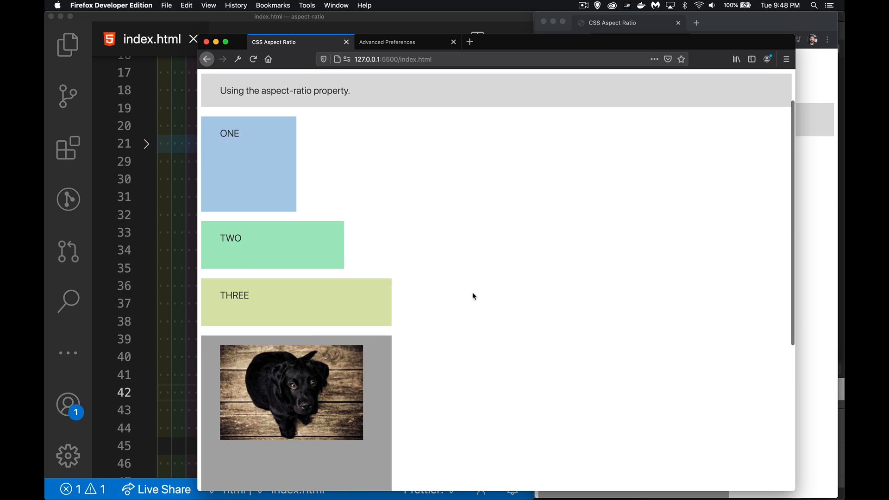
pyautogui.moveTo(209, 191)
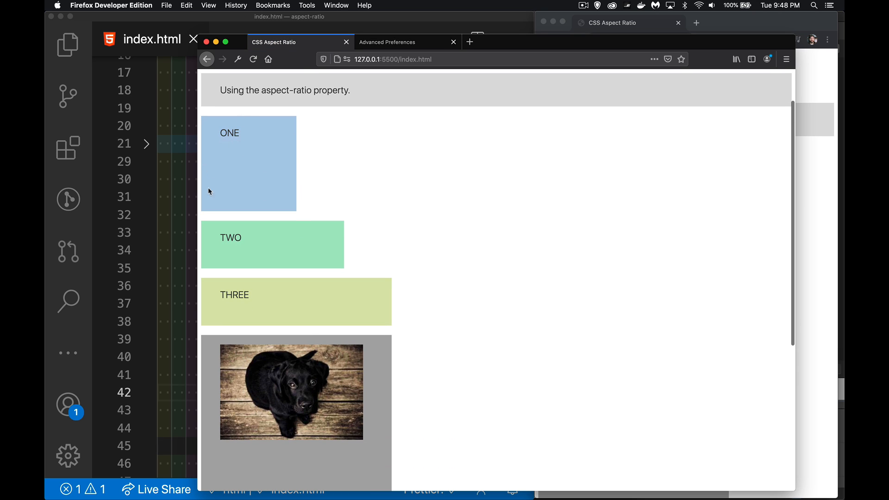
pyautogui.moveTo(344, 260)
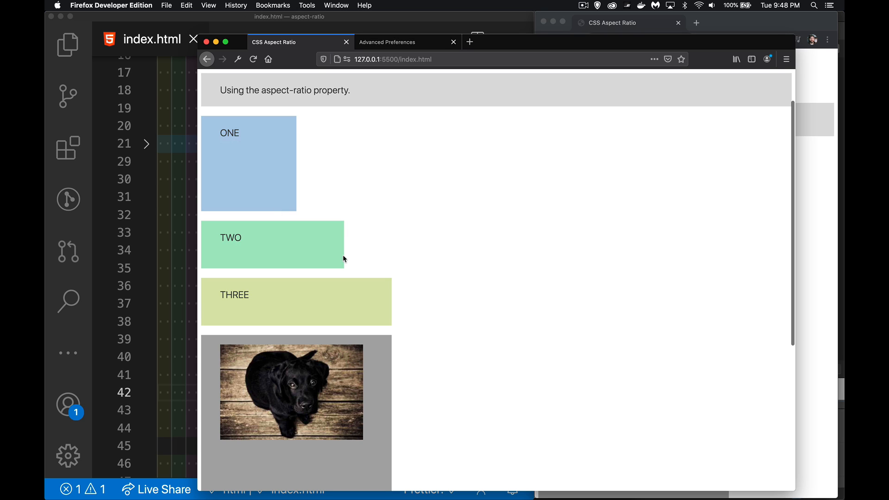
pyautogui.moveTo(474, 257)
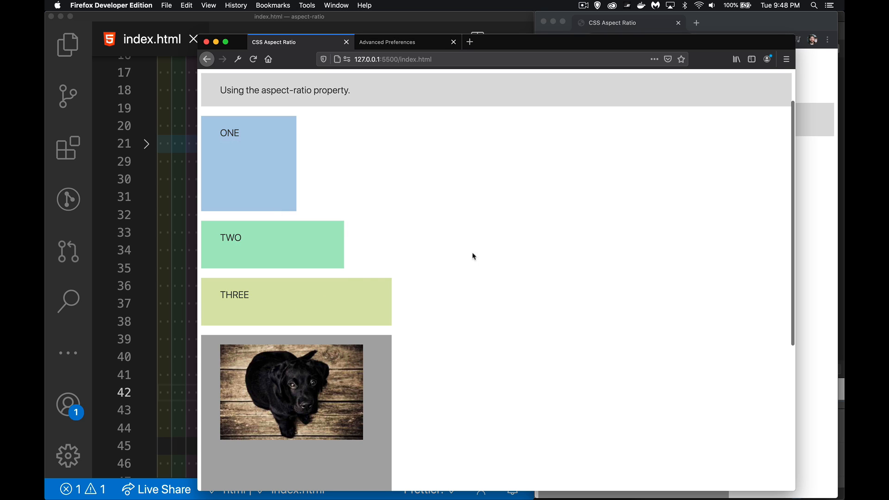
pyautogui.moveTo(323, 282)
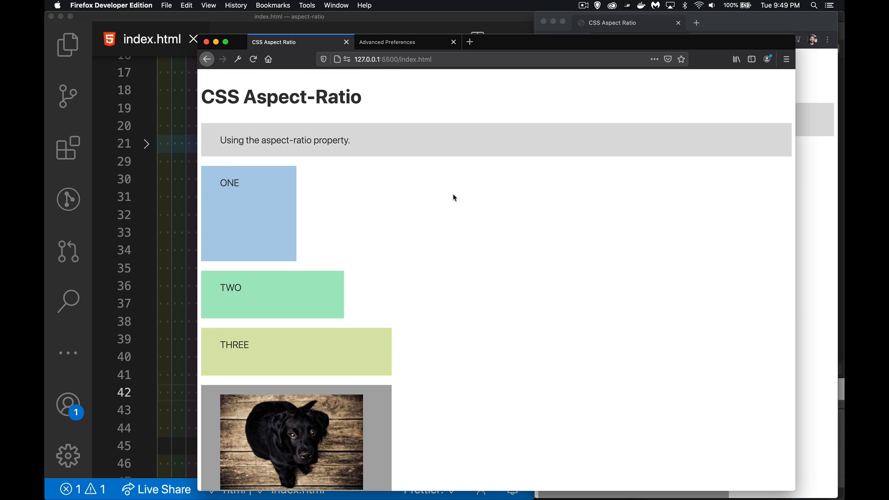
pyautogui.moveTo(281, 209)
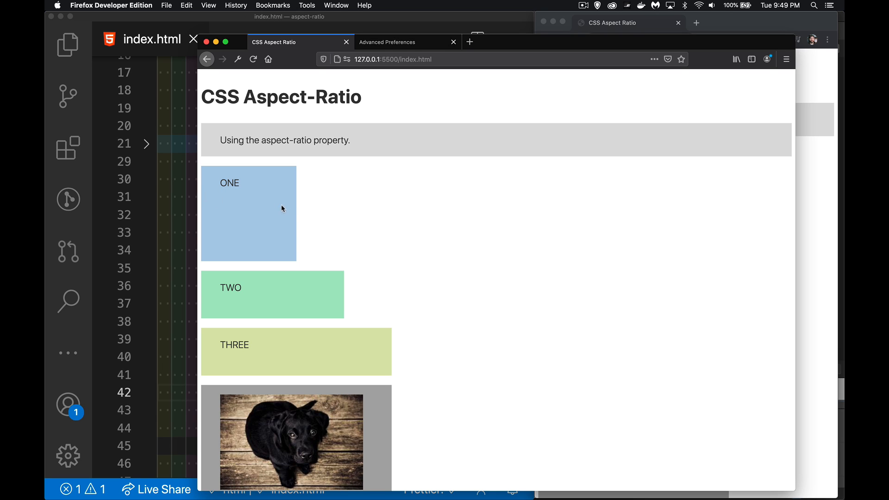
pyautogui.moveTo(273, 315)
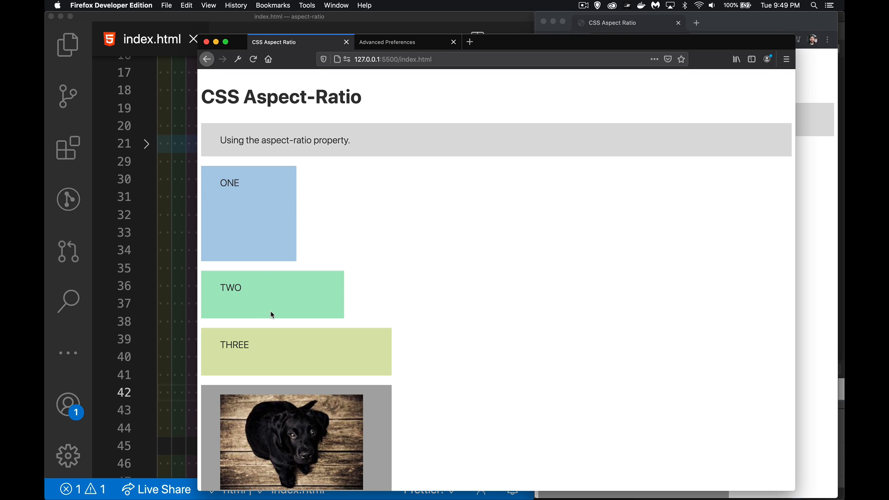
pyautogui.moveTo(380, 174)
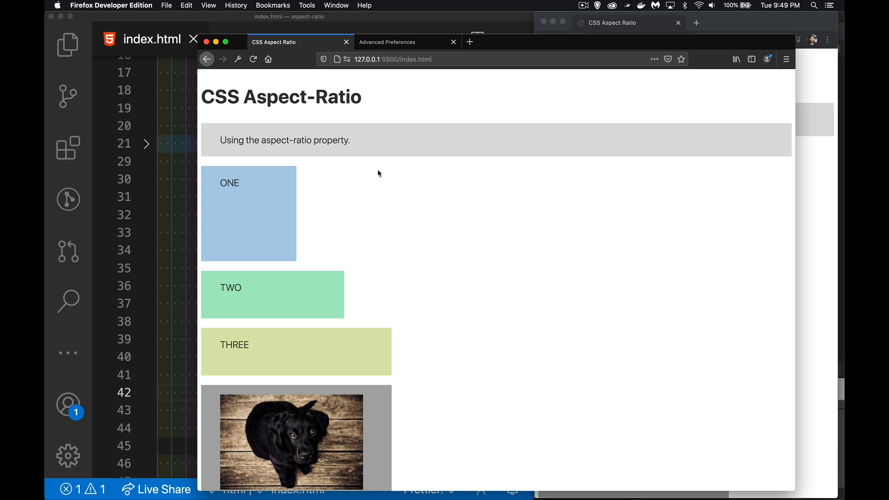
pyautogui.moveTo(380, 172)
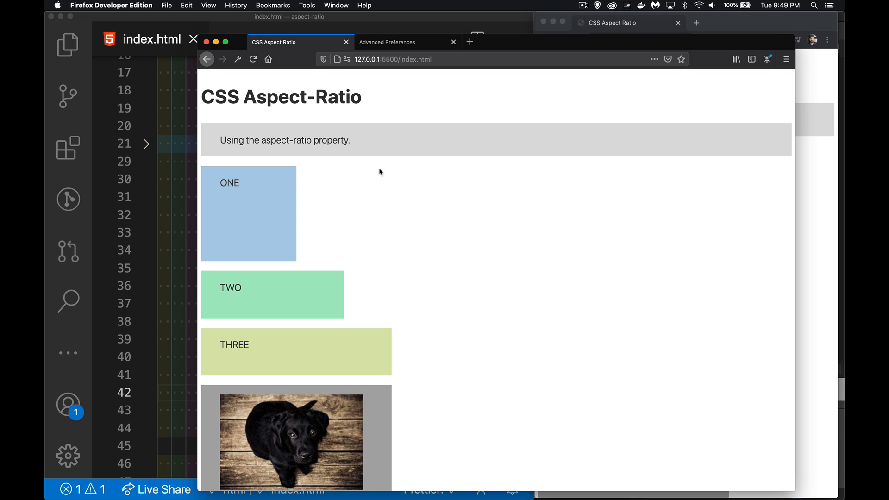
pyautogui.click(387, 42)
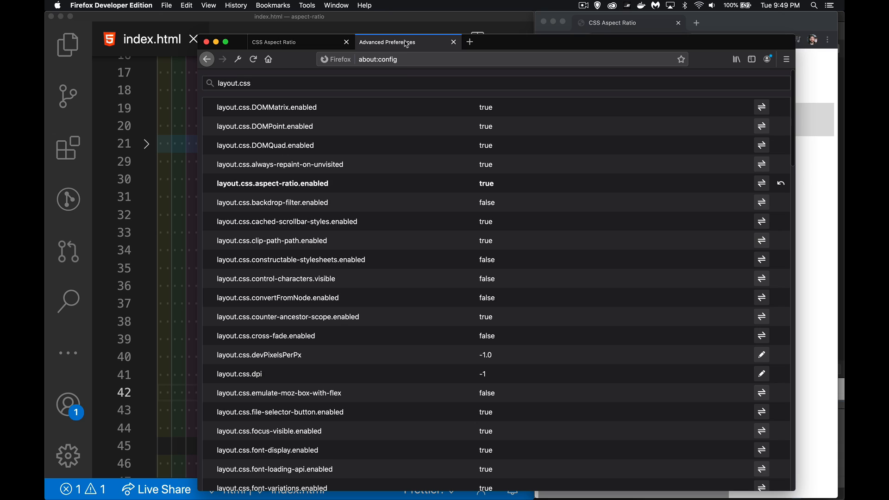
pyautogui.moveTo(404, 78)
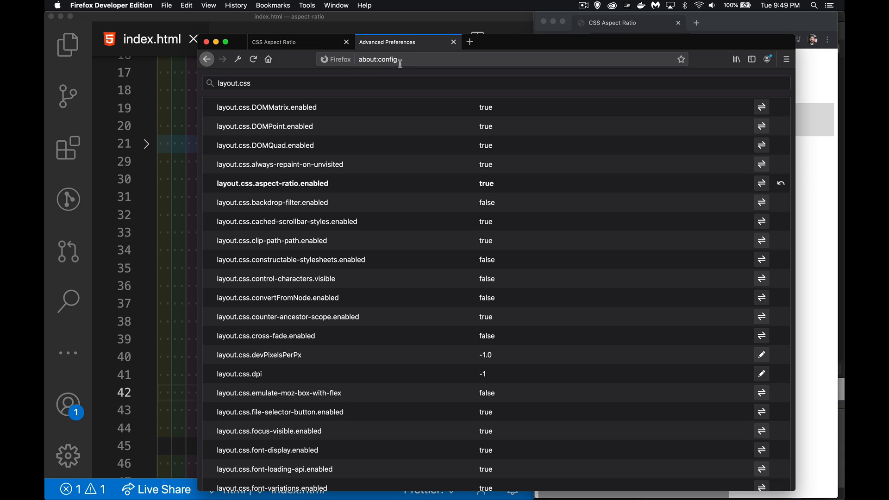
pyautogui.moveTo(368, 70)
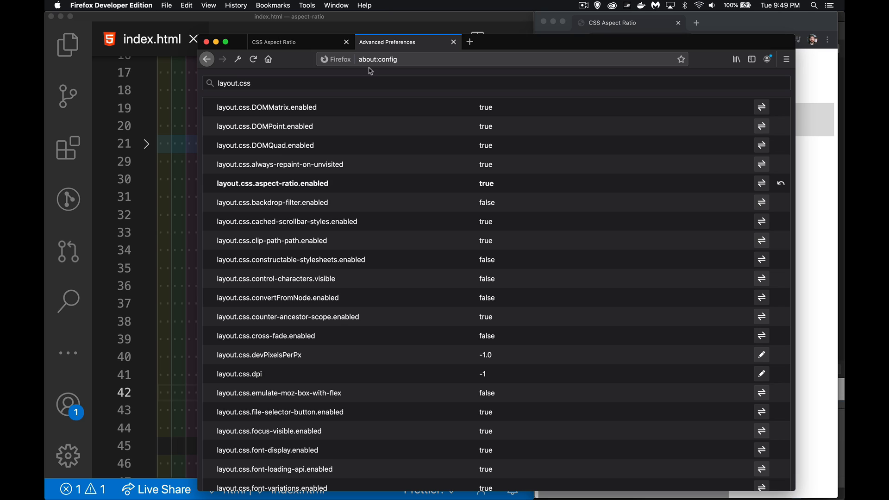
pyautogui.moveTo(386, 65)
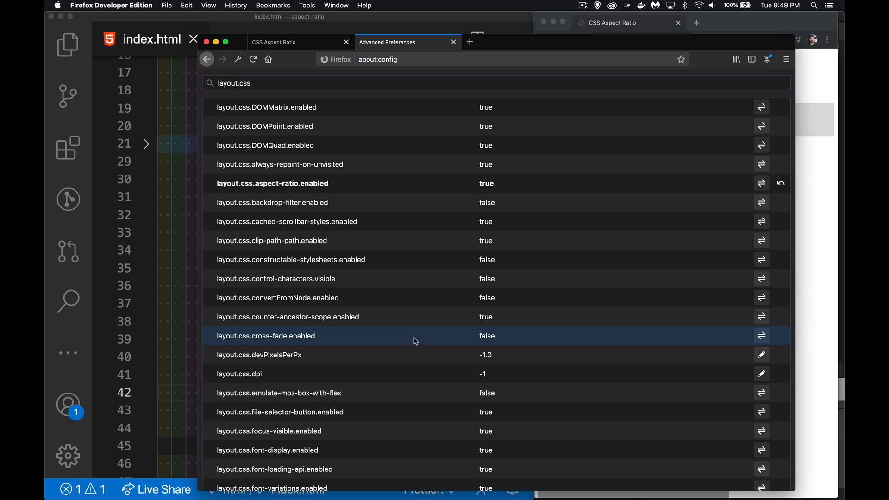
pyautogui.moveTo(259, 198)
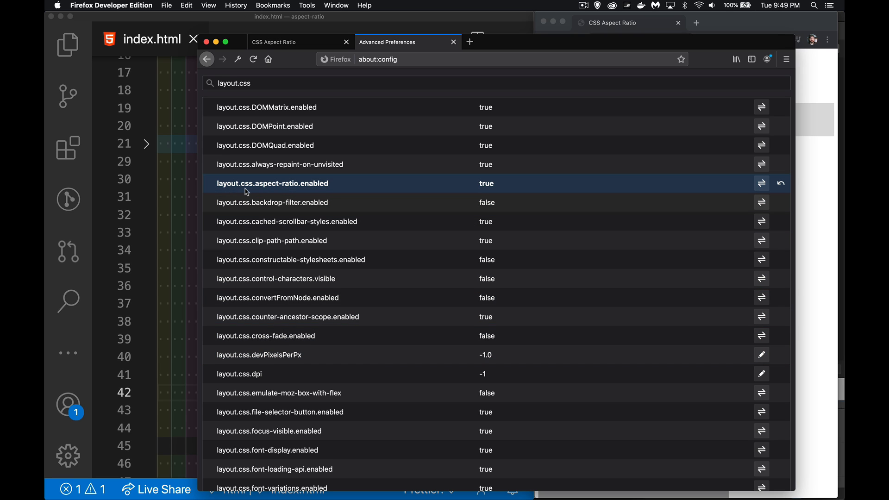
pyautogui.moveTo(320, 190)
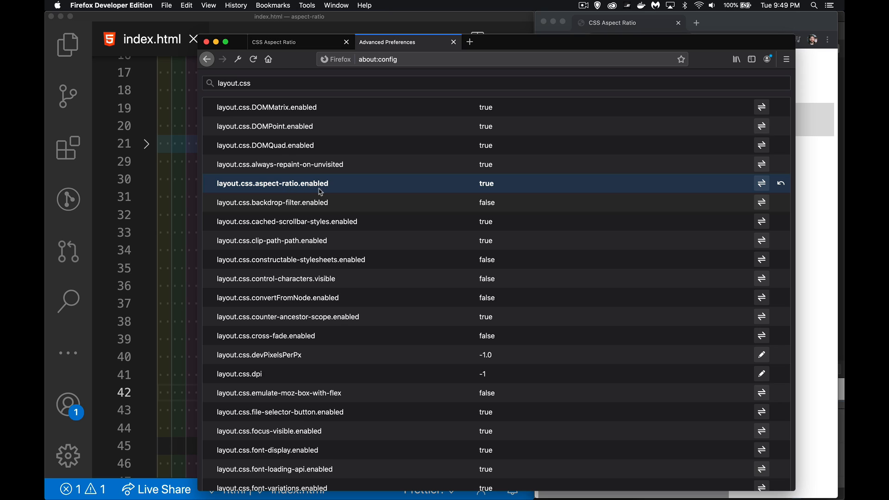
pyautogui.moveTo(761, 187)
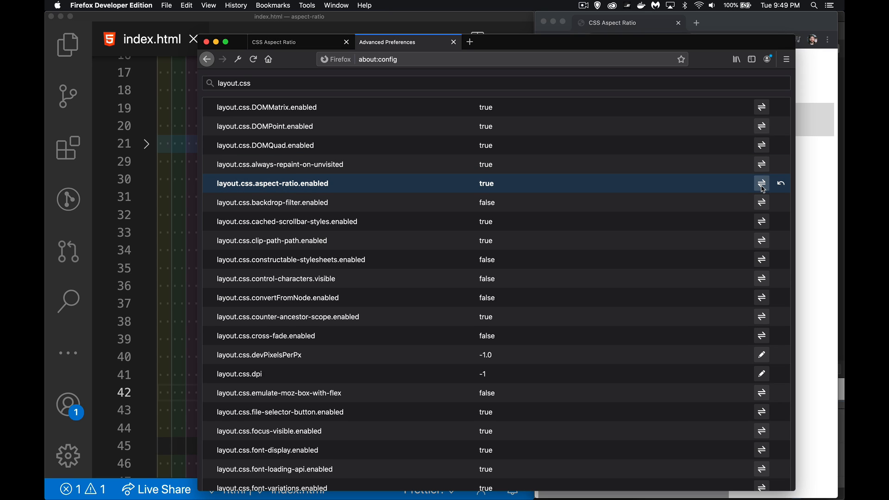
# - Disable layout.css.aspect-ratio.enabled, reload the demo to see boxes lose shape, then re-enable it
pyautogui.click(761, 183)
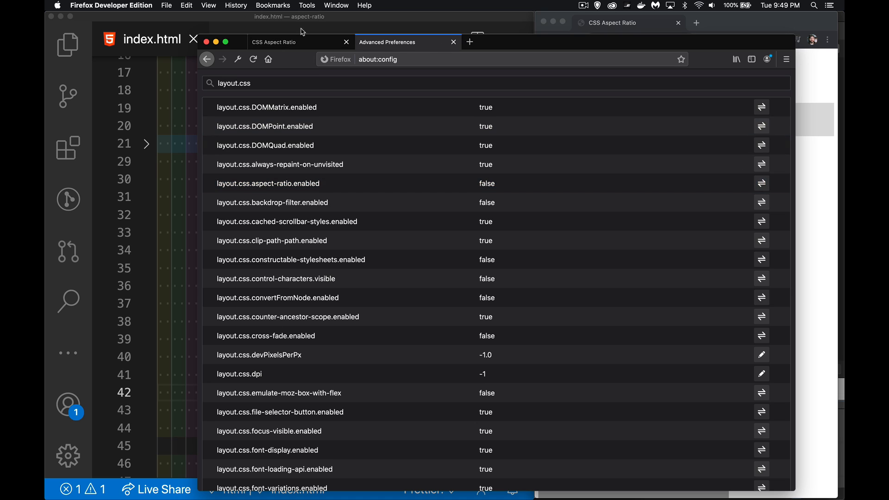
pyautogui.click(294, 42)
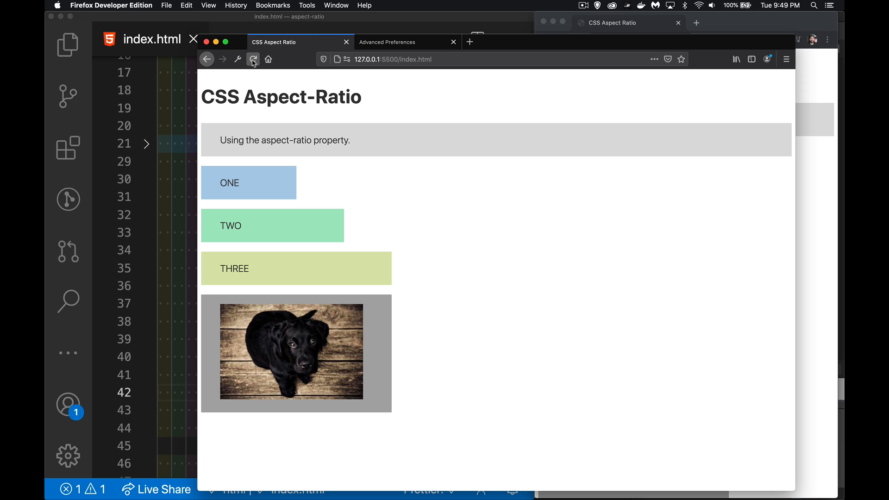
pyautogui.click(396, 42)
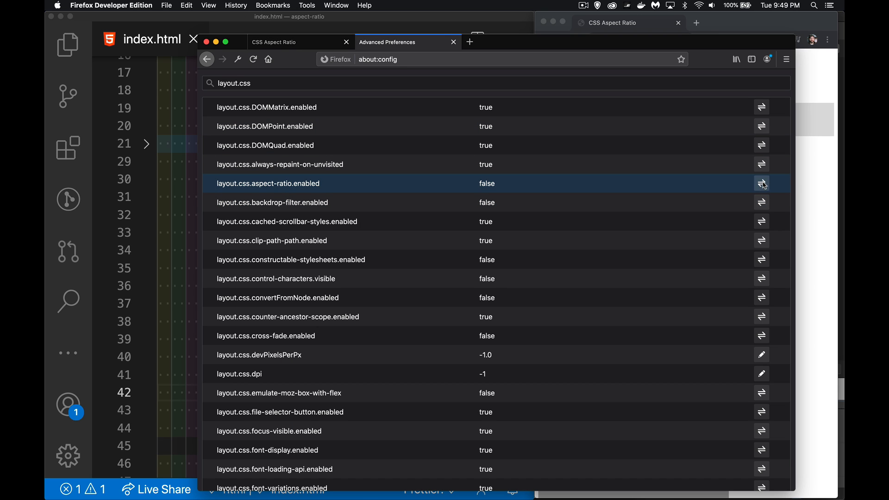
pyautogui.click(761, 184)
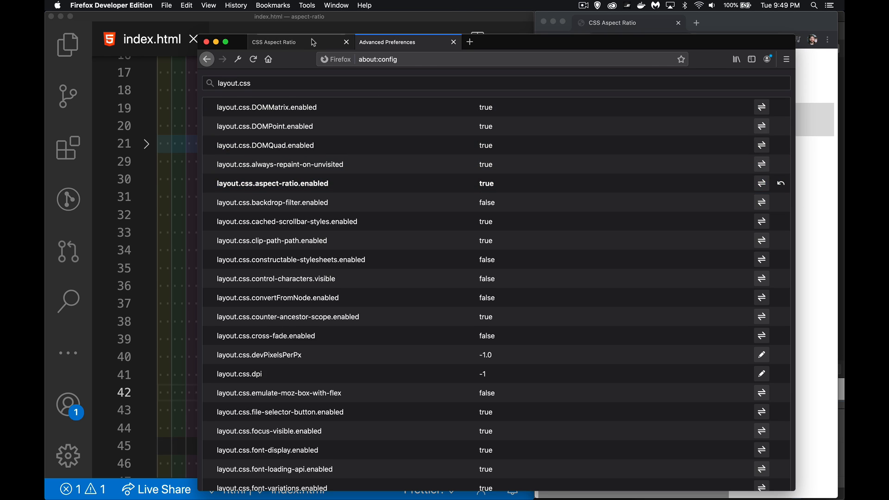
pyautogui.click(274, 42)
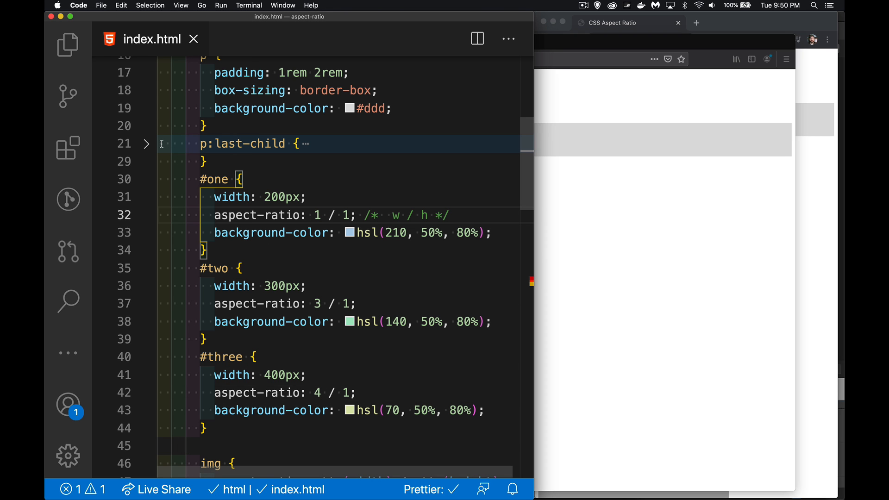
pyautogui.click(146, 143)
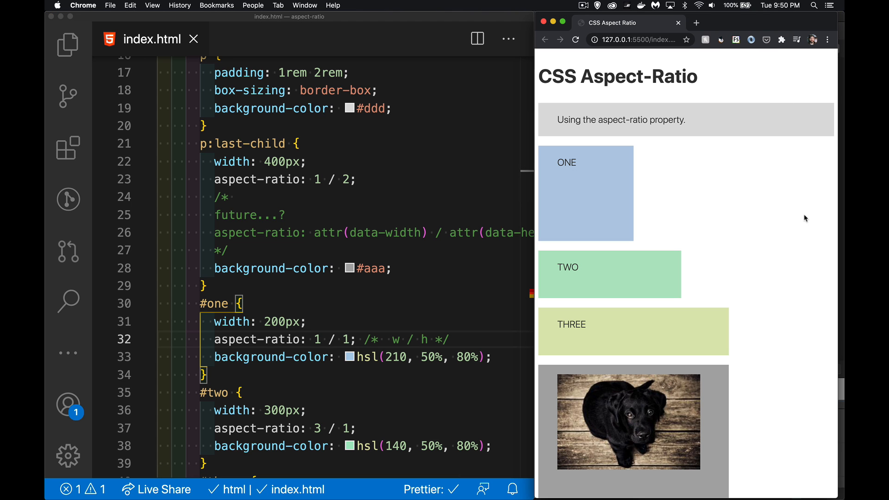
pyautogui.scroll(-3)
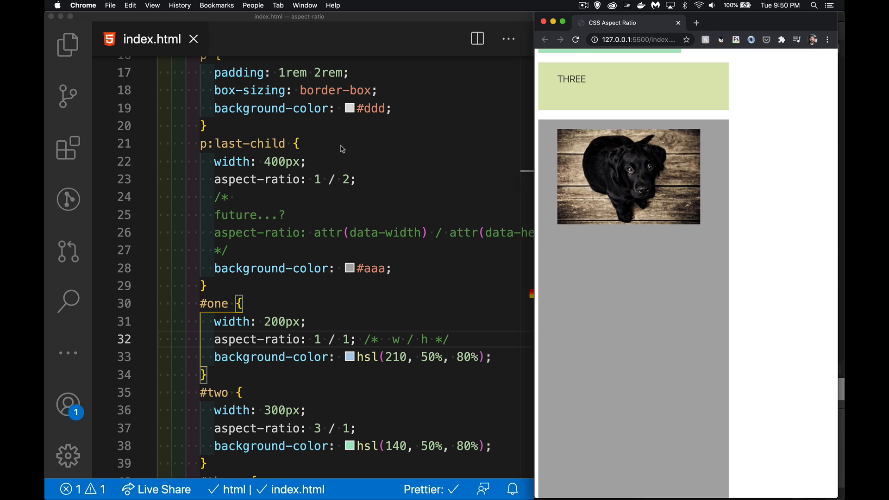
pyautogui.moveTo(327, 161)
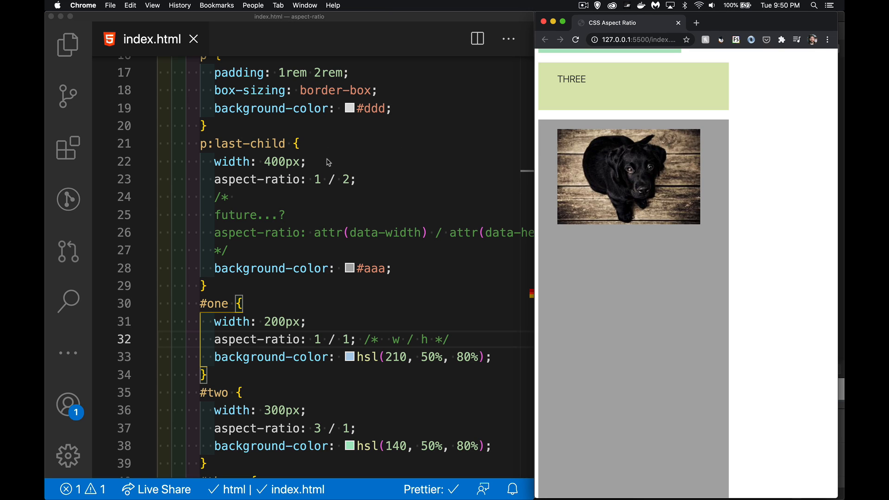
pyautogui.moveTo(547, 100)
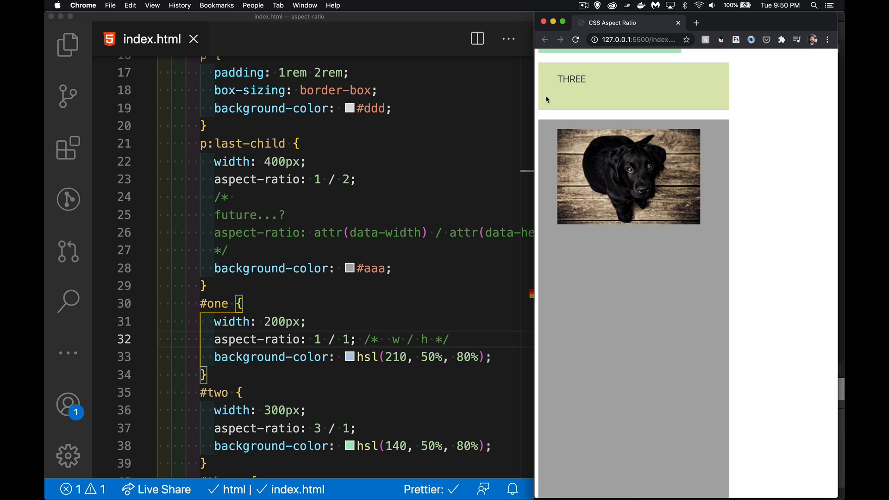
pyautogui.moveTo(357, 158)
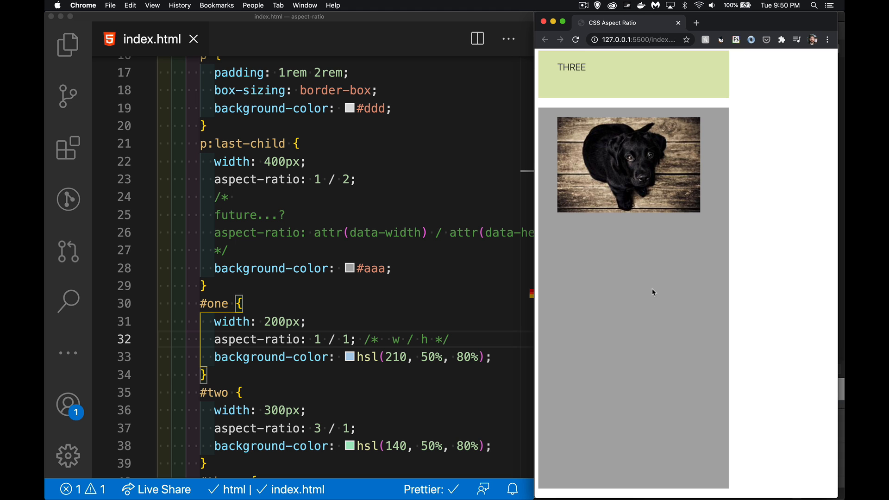
pyautogui.moveTo(646, 291)
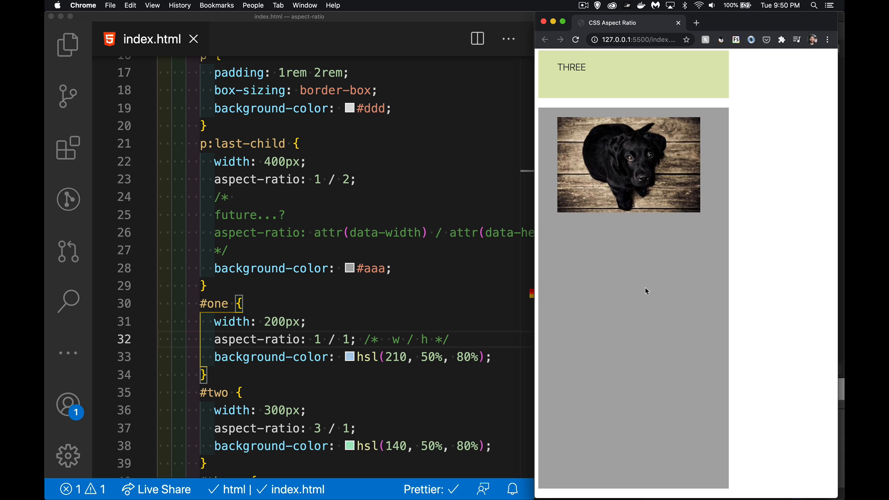
pyautogui.scroll(-3)
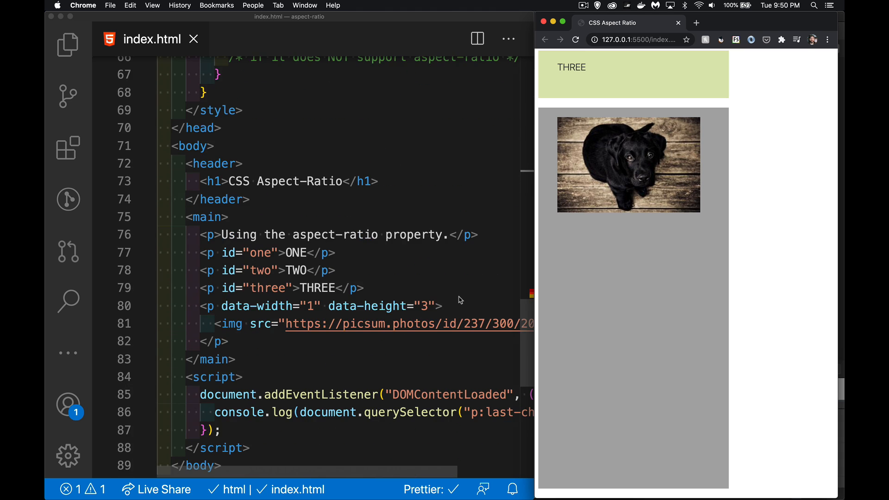
pyautogui.scroll(-3)
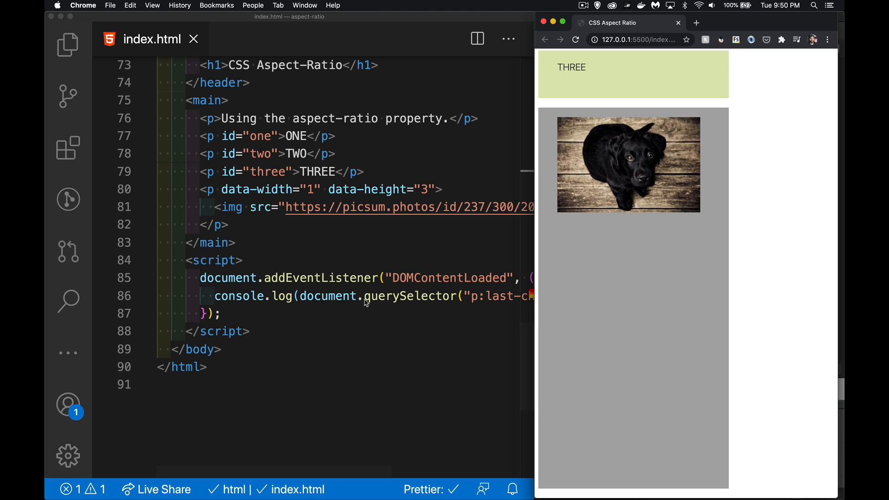
pyautogui.hscroll(3)
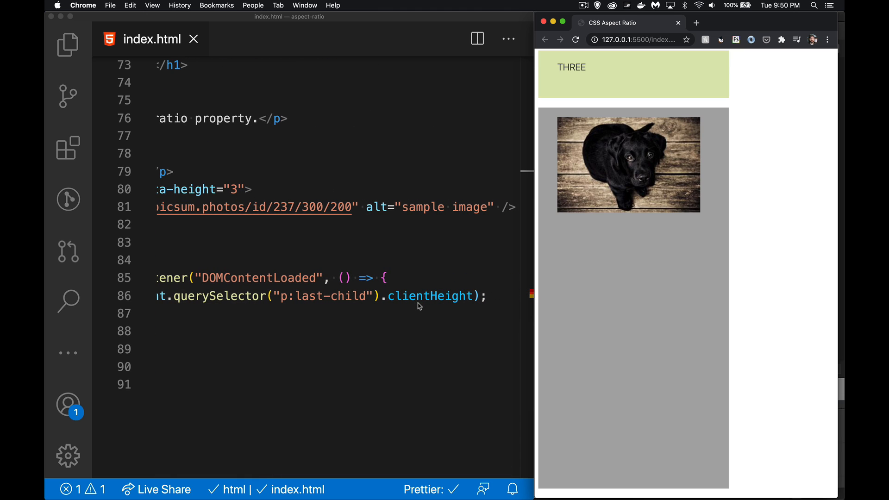
pyautogui.moveTo(576, 262)
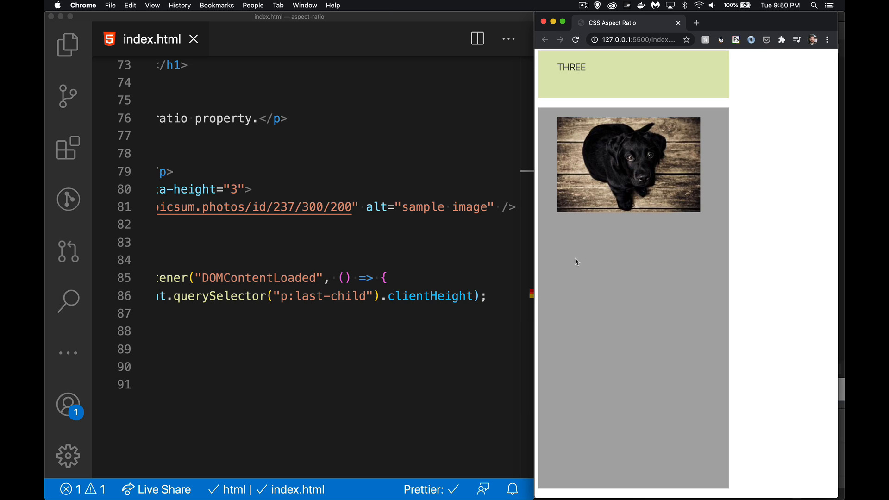
pyautogui.moveTo(707, 333)
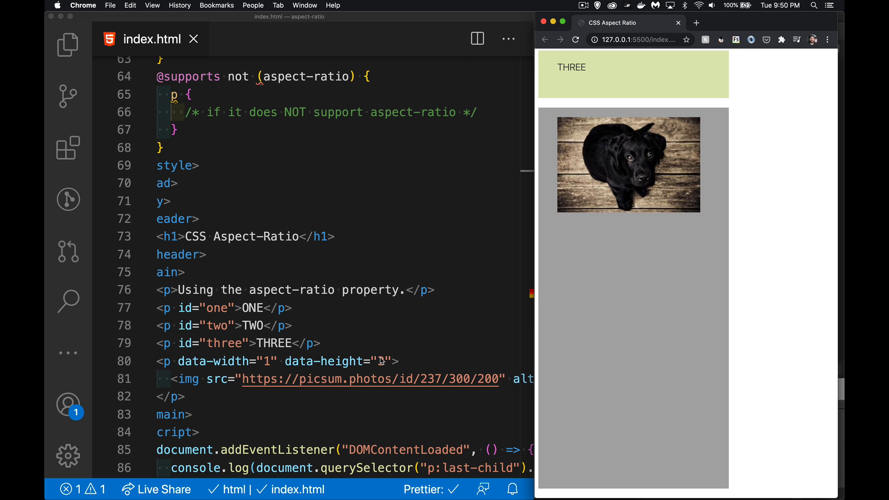
pyautogui.write('3')
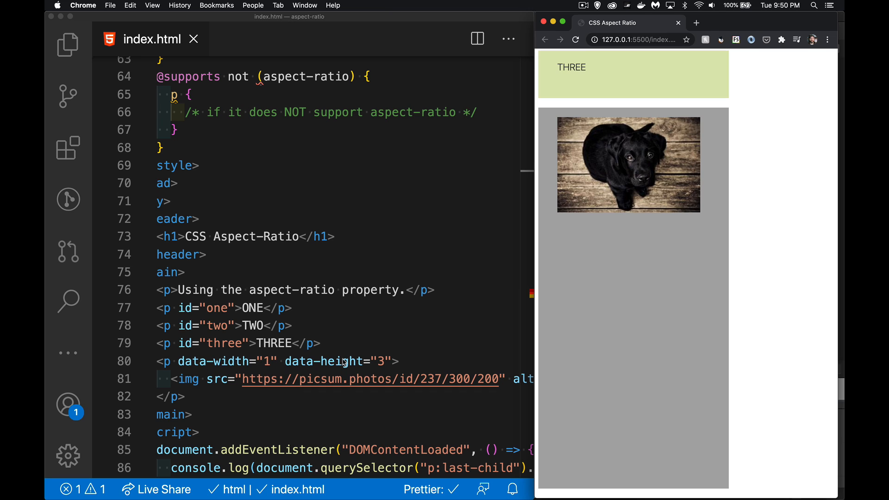
pyautogui.moveTo(307, 364)
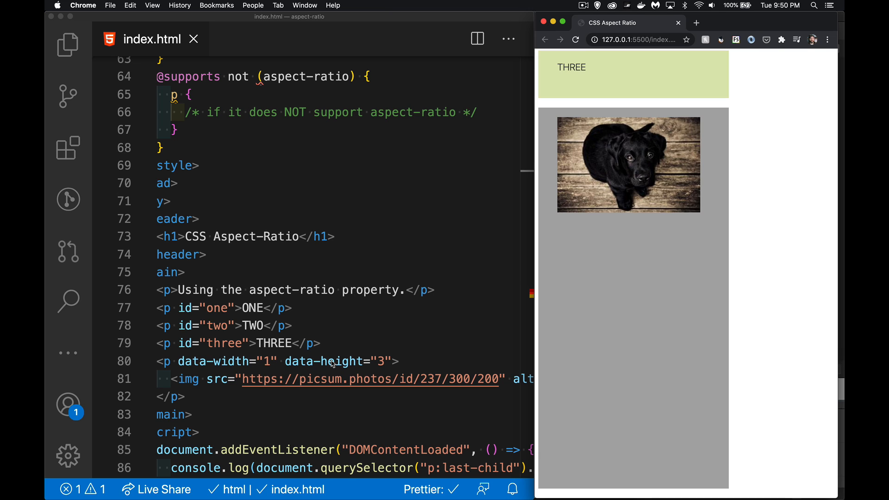
pyautogui.moveTo(215, 361)
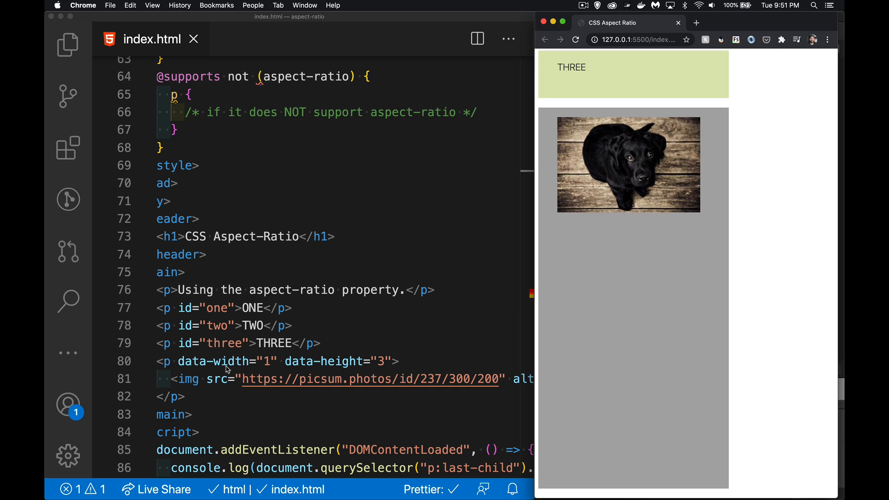
pyautogui.moveTo(268, 403)
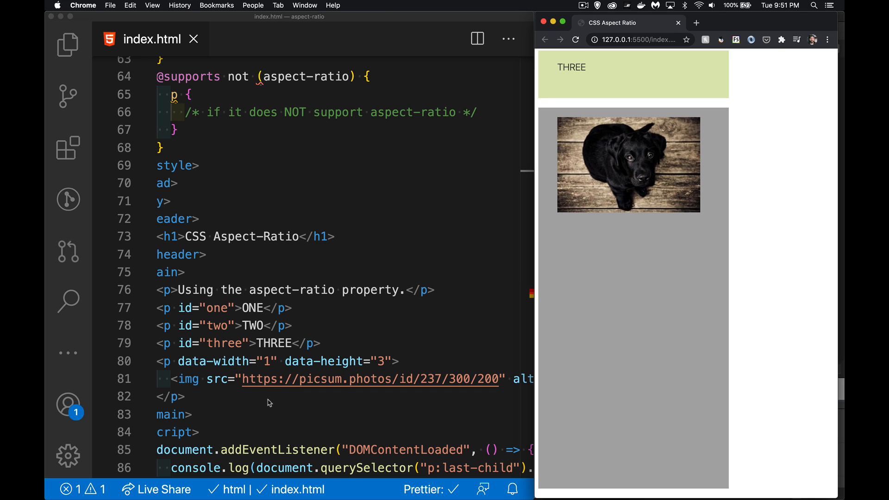
pyautogui.moveTo(267, 373)
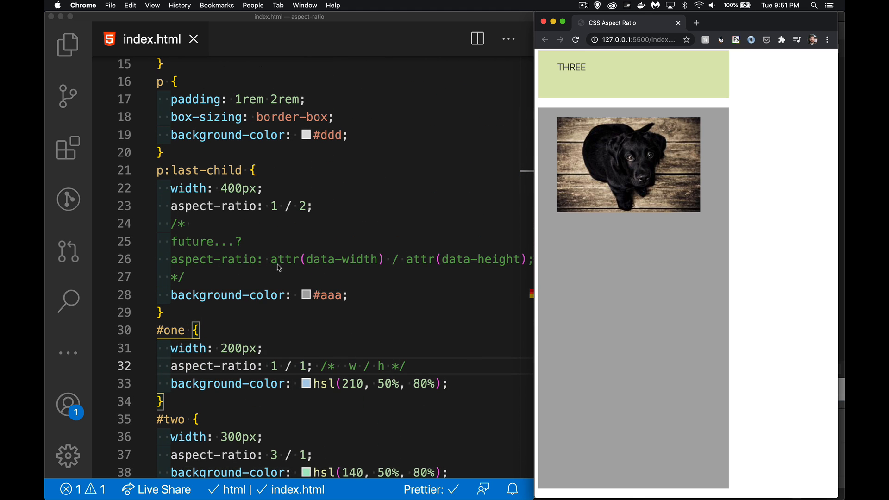
pyautogui.moveTo(295, 270)
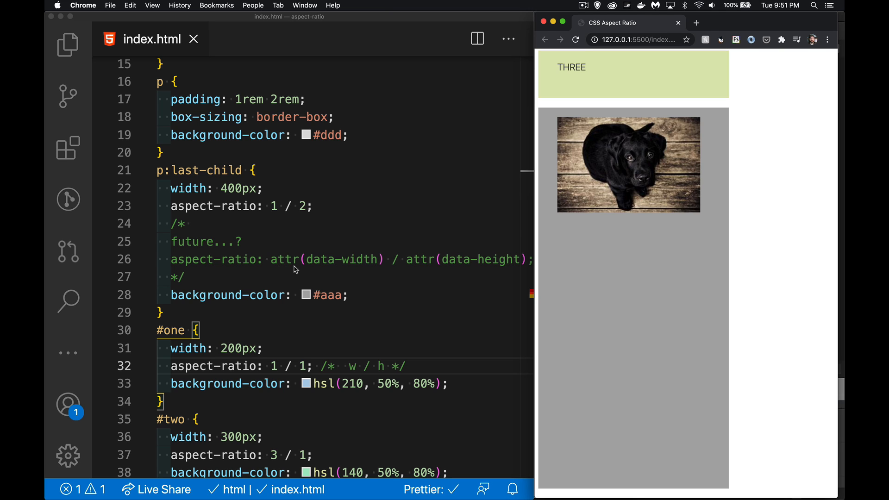
pyautogui.moveTo(450, 270)
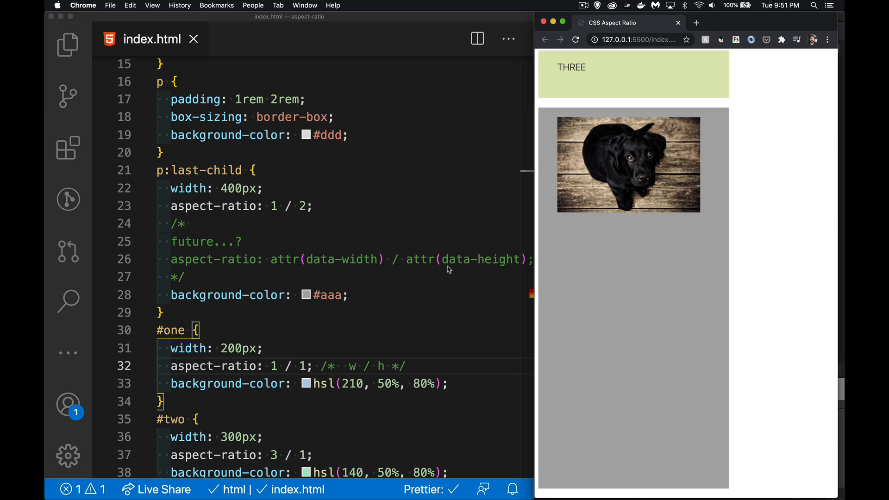
pyautogui.moveTo(421, 245)
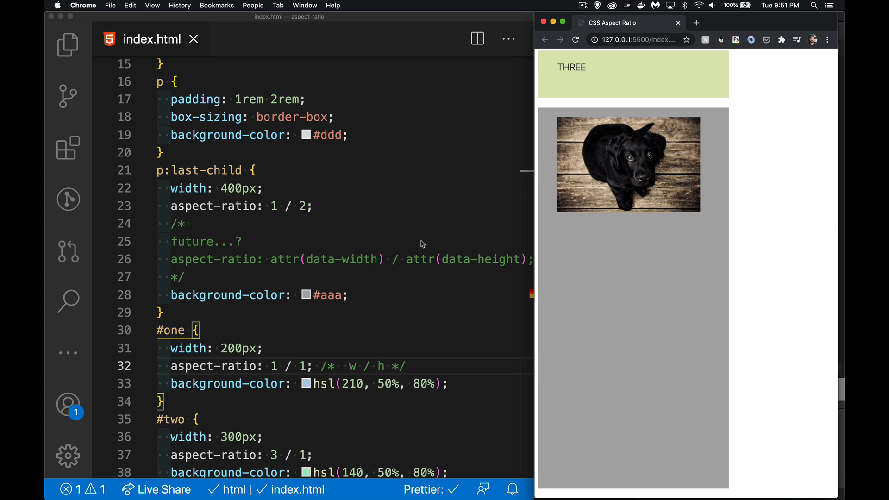
pyautogui.moveTo(237, 267)
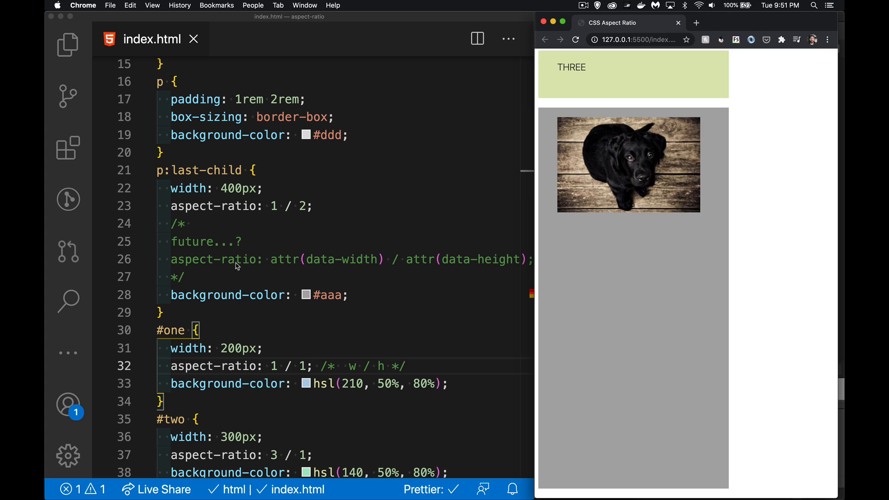
pyautogui.moveTo(433, 272)
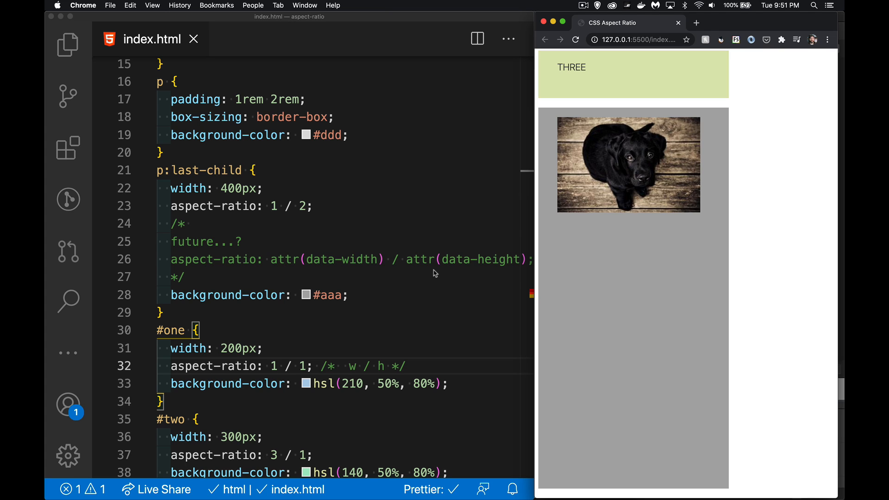
pyautogui.moveTo(320, 212)
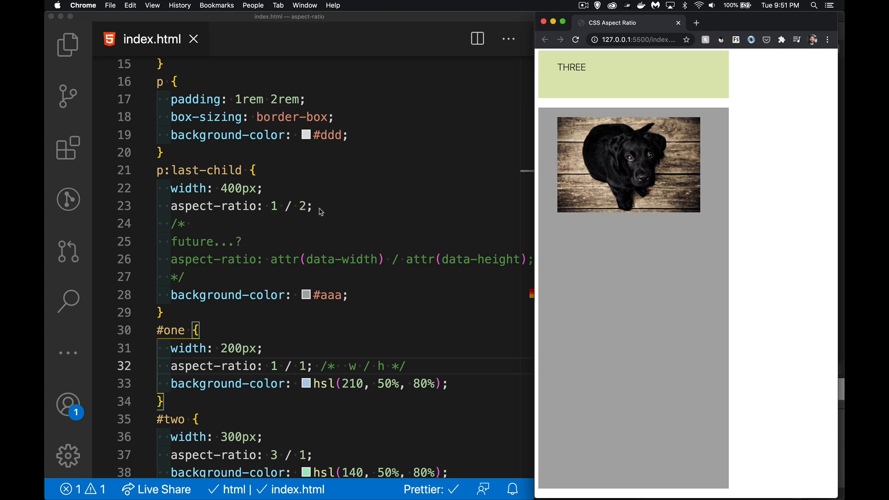
pyautogui.moveTo(304, 215)
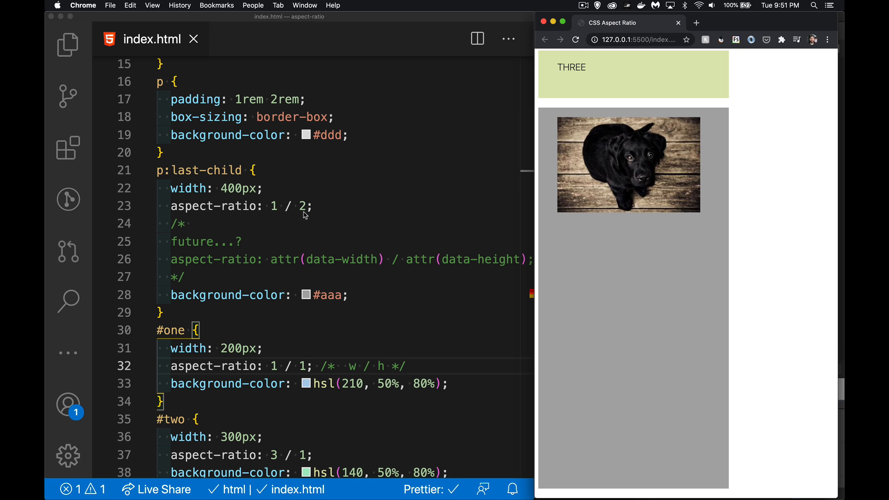
pyautogui.scroll(-3)
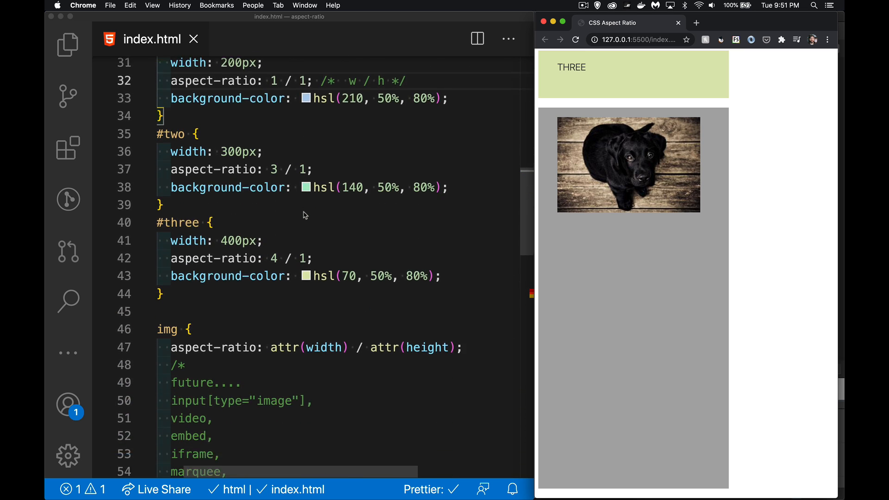
pyautogui.scroll(-3)
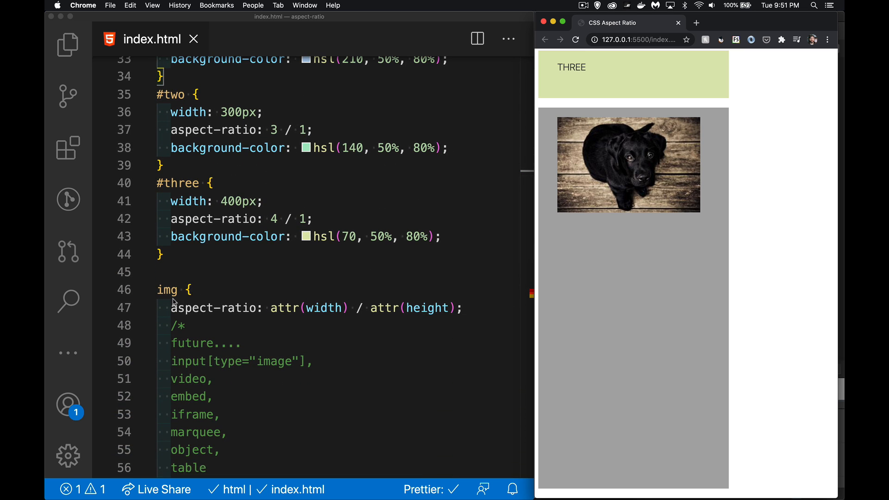
pyautogui.moveTo(324, 332)
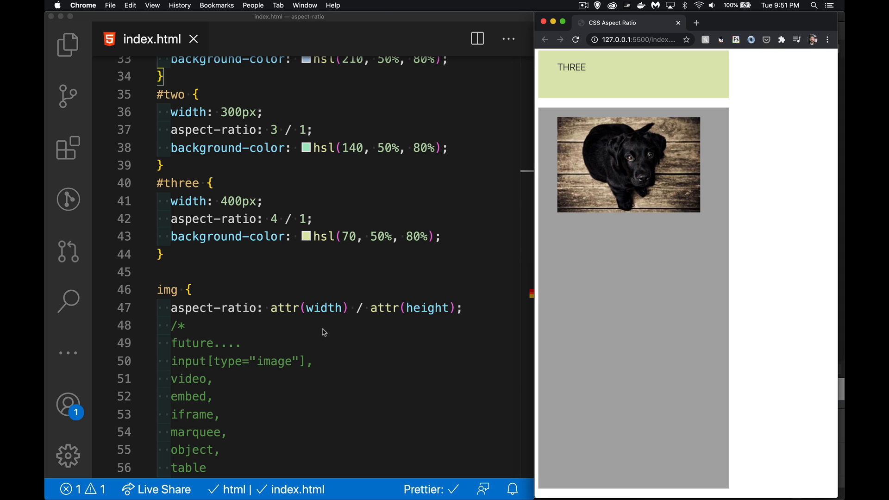
pyautogui.moveTo(331, 320)
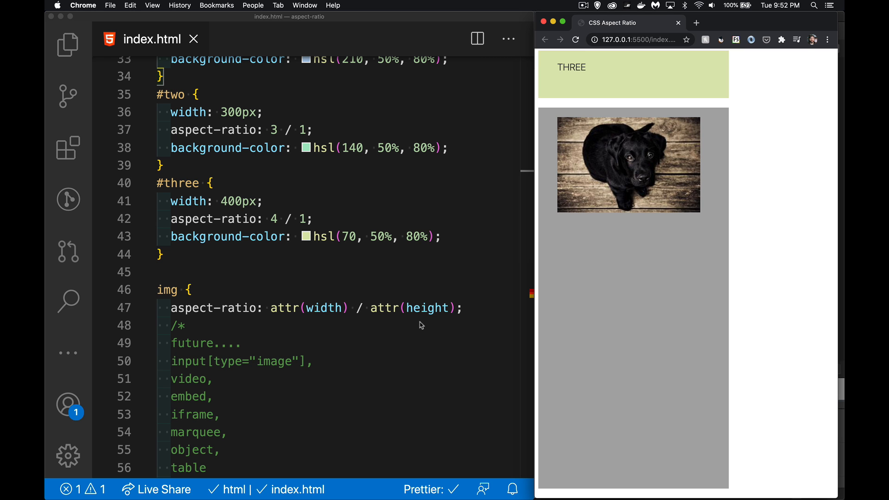
pyautogui.scroll(-3)
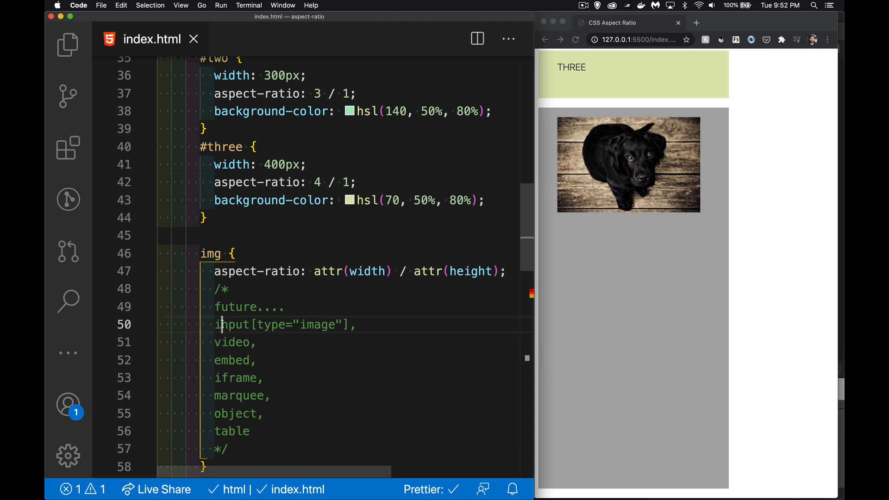
# - Select the commented future element list from input[type="image"] through table
pyautogui.moveTo(221, 324); pyautogui.dragTo(250, 431)
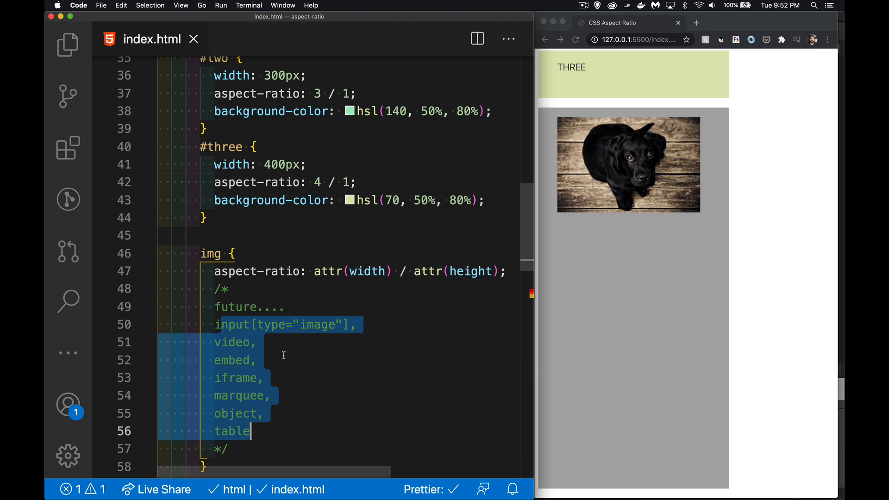
pyautogui.moveTo(391, 374)
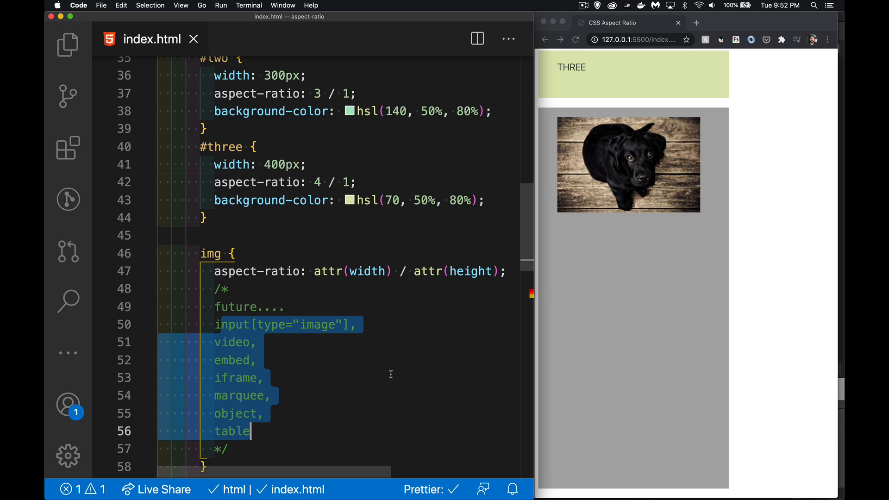
pyautogui.moveTo(363, 182)
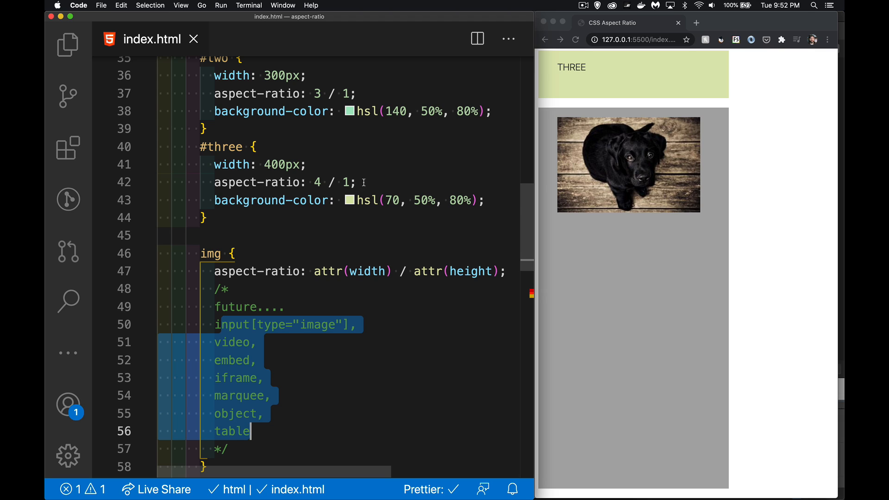